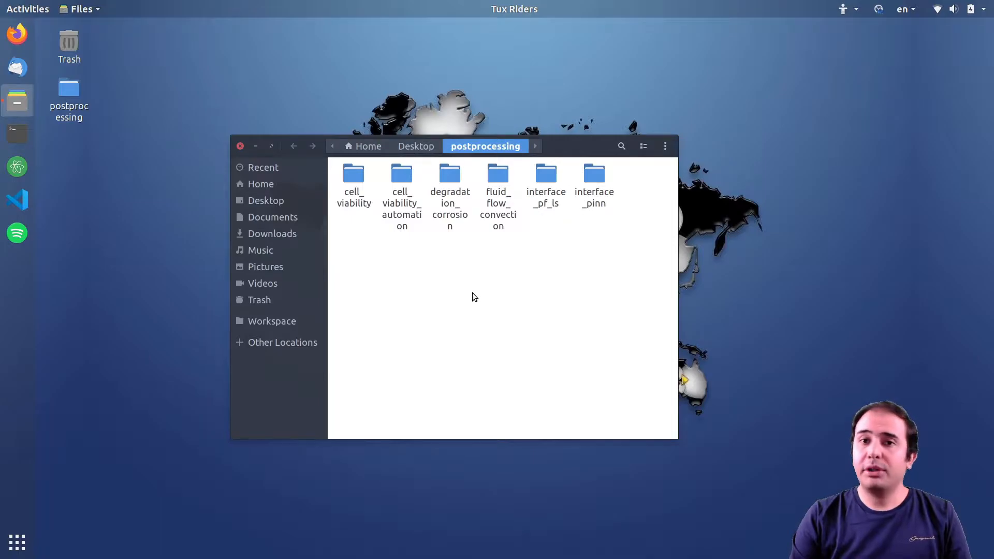
{"action": "mouse_move", "coordinate": [524, 255]}
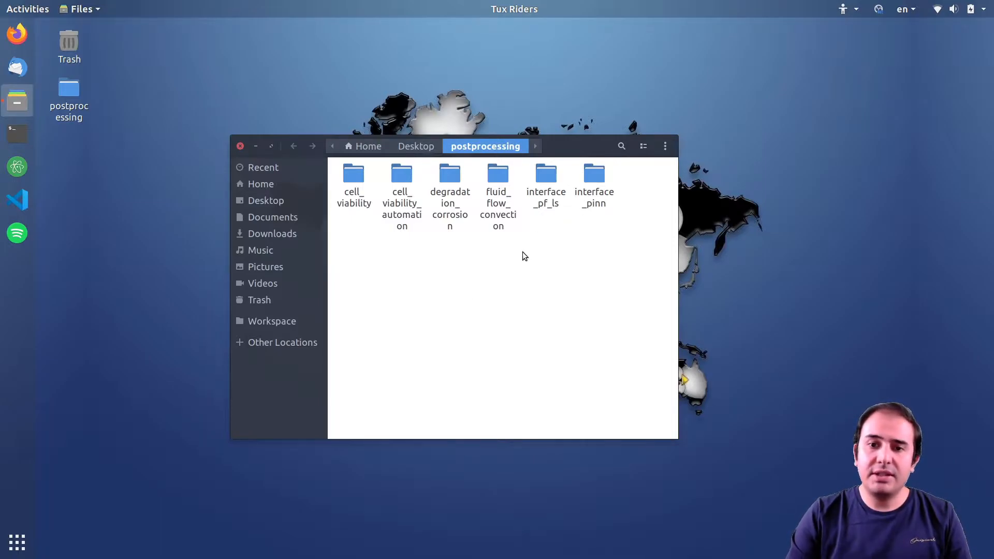
- Enter the interface_pf_ls folder and start the level_set-2.ogv animation
{"action": "left_click", "coordinate": [545, 180]}
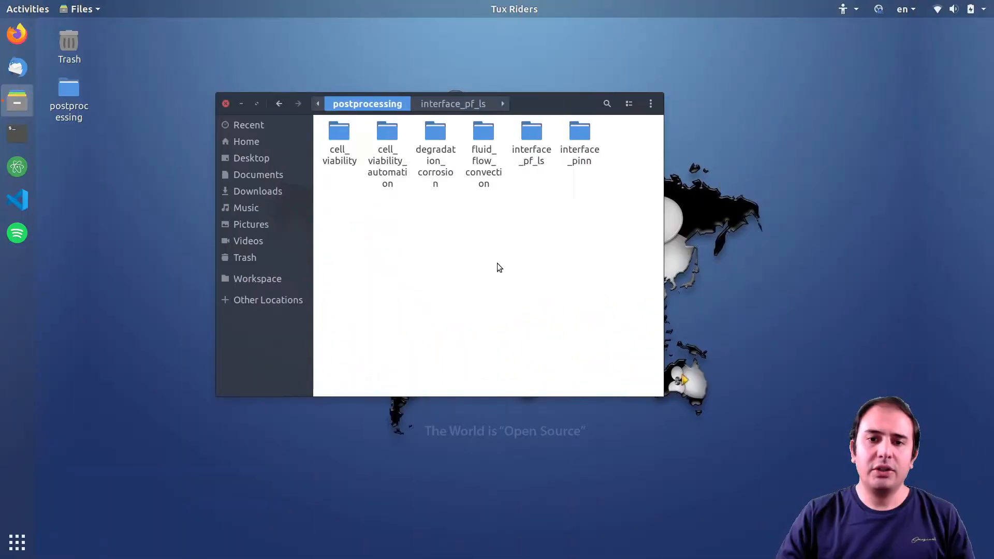
{"action": "left_click", "coordinate": [452, 103]}
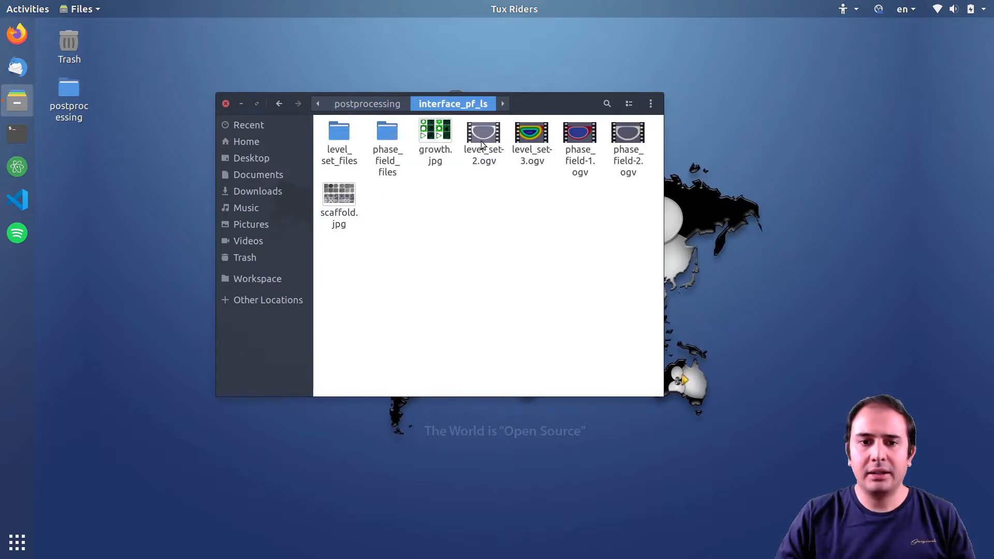
{"action": "left_click", "coordinate": [484, 143]}
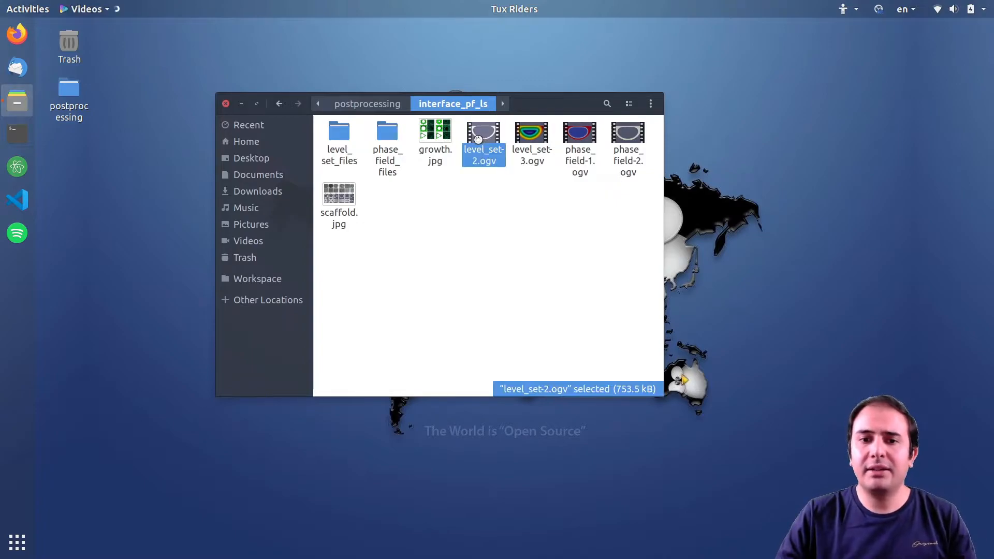
{"action": "double_click", "coordinate": [483, 137]}
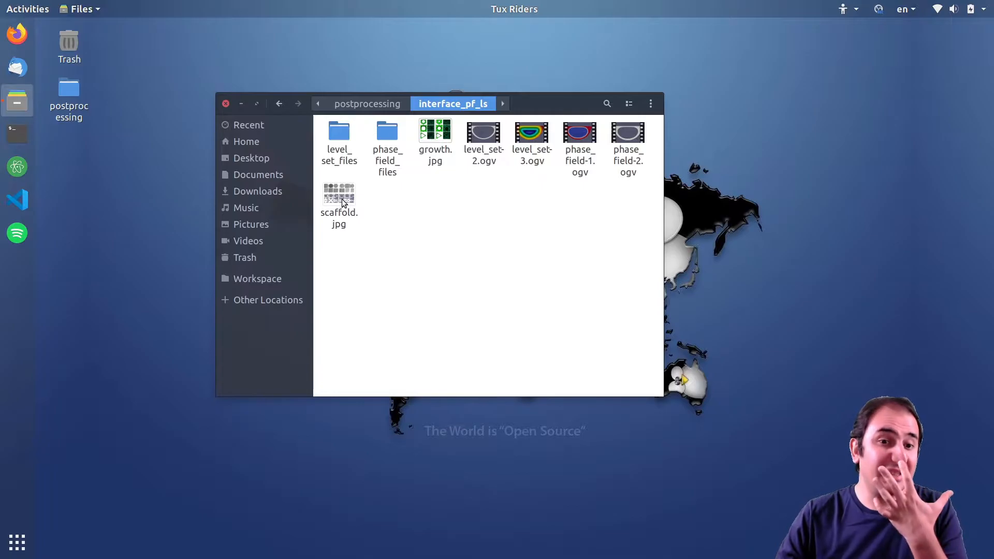
- View scaffold.jpg with its printed scaffold lattices and simulated unit cells
{"action": "double_click", "coordinate": [339, 194]}
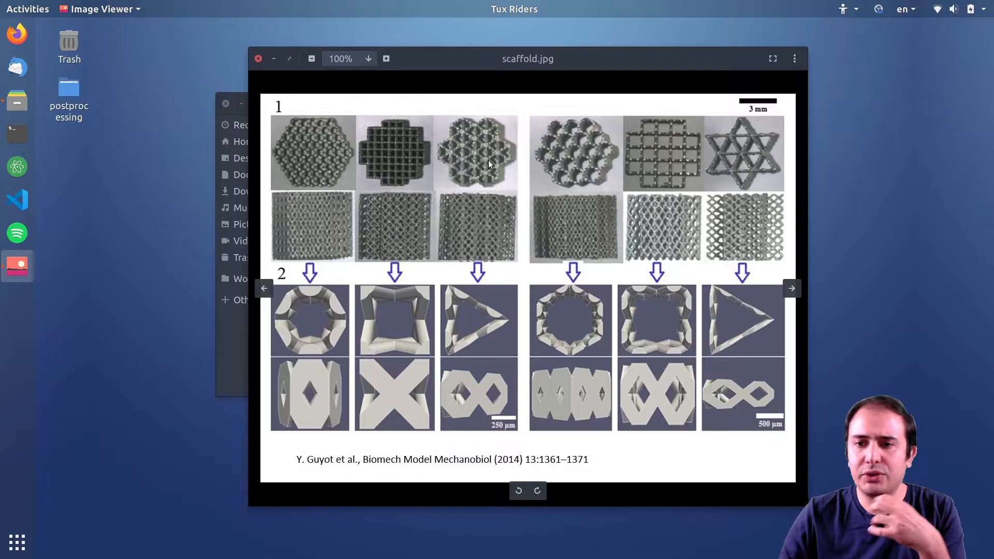
{"action": "left_click_drag", "start_coordinate": [527, 58], "coordinate": [541, 53]}
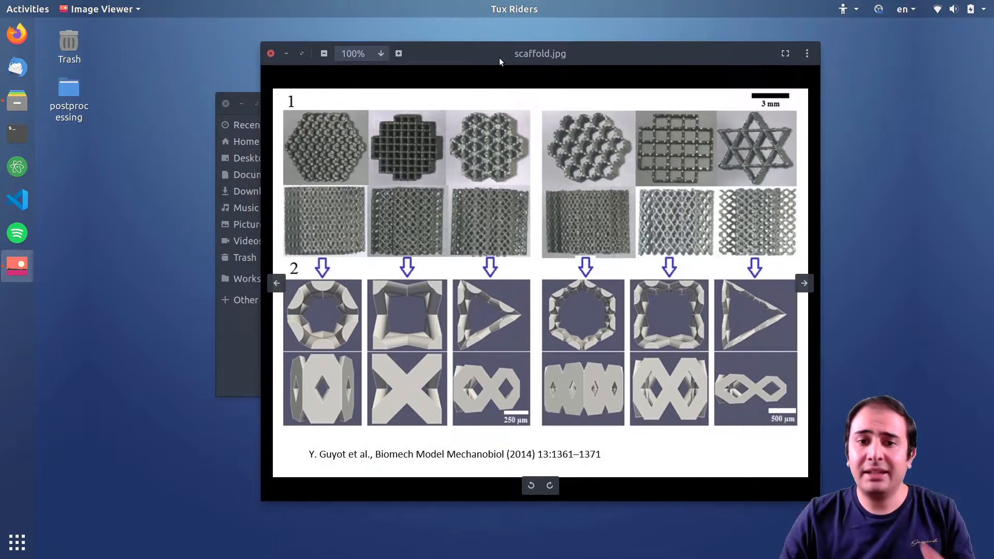
{"action": "mouse_move", "coordinate": [328, 141]}
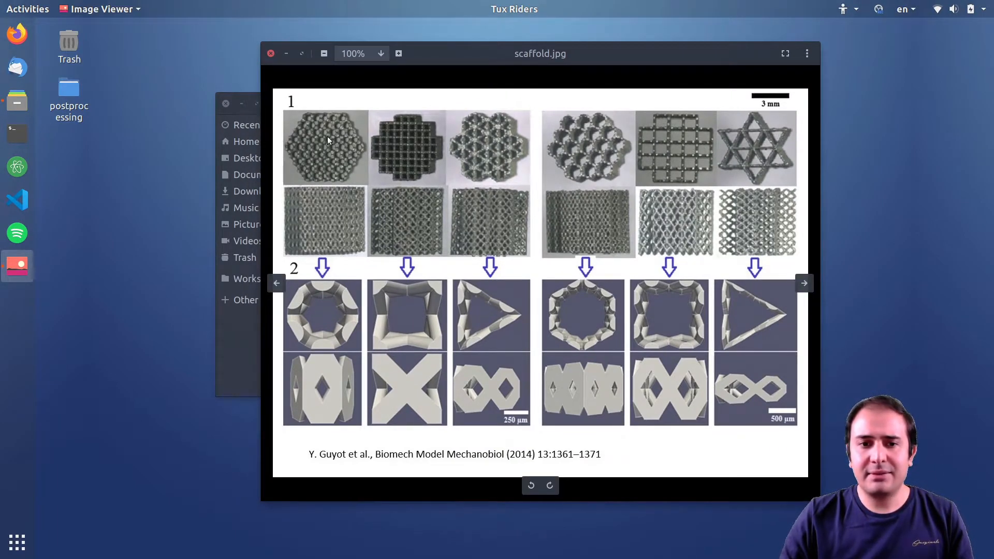
{"action": "mouse_move", "coordinate": [733, 157]}
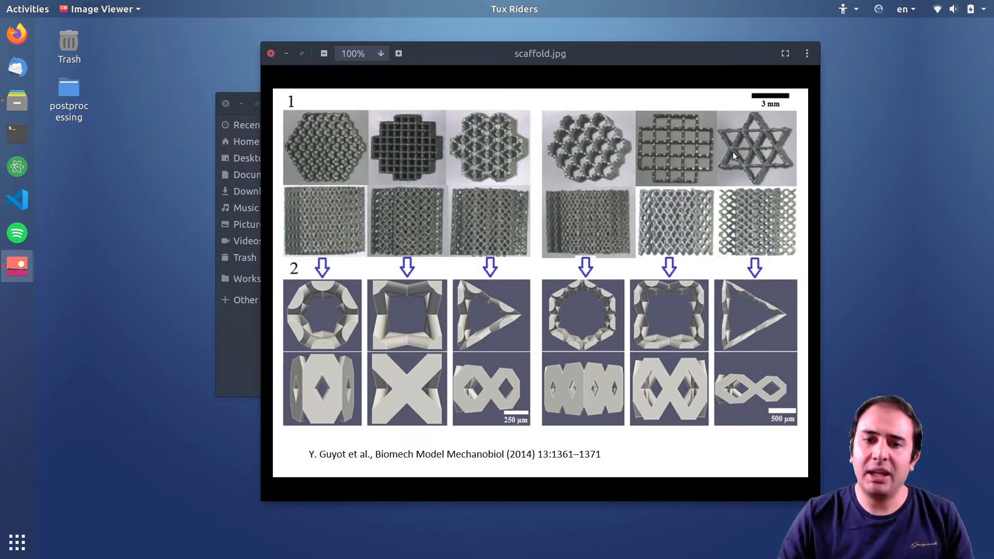
{"action": "mouse_move", "coordinate": [538, 178]}
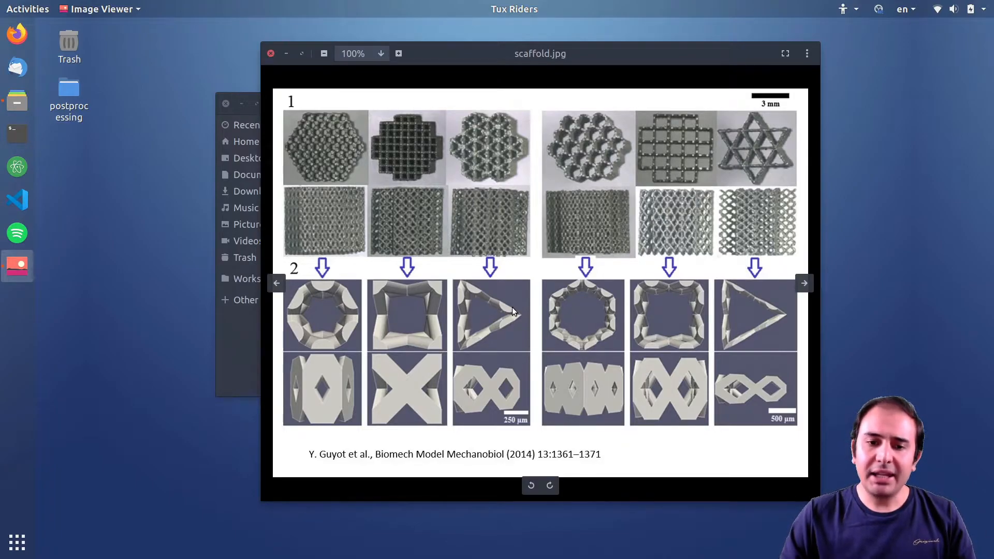
{"action": "mouse_move", "coordinate": [320, 301]}
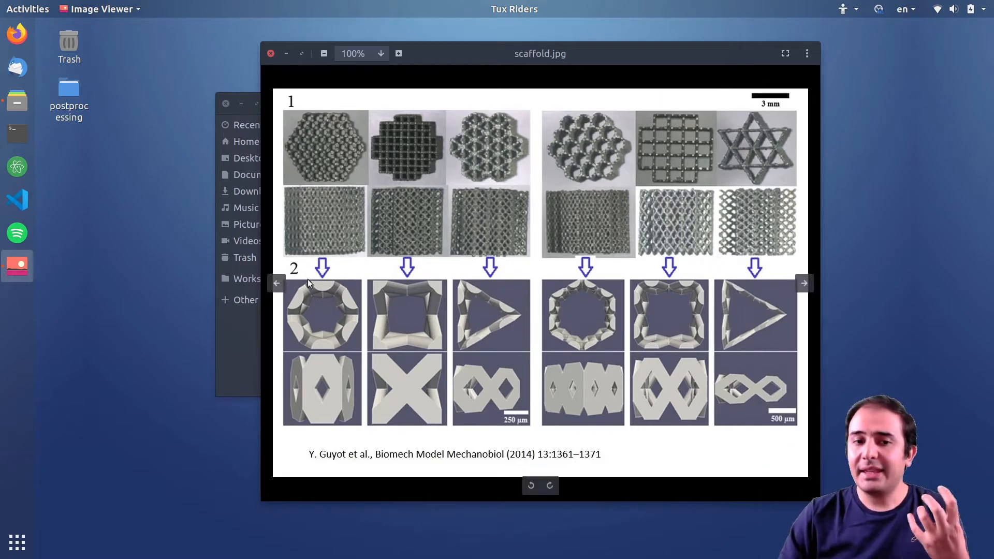
{"action": "mouse_move", "coordinate": [308, 254]}
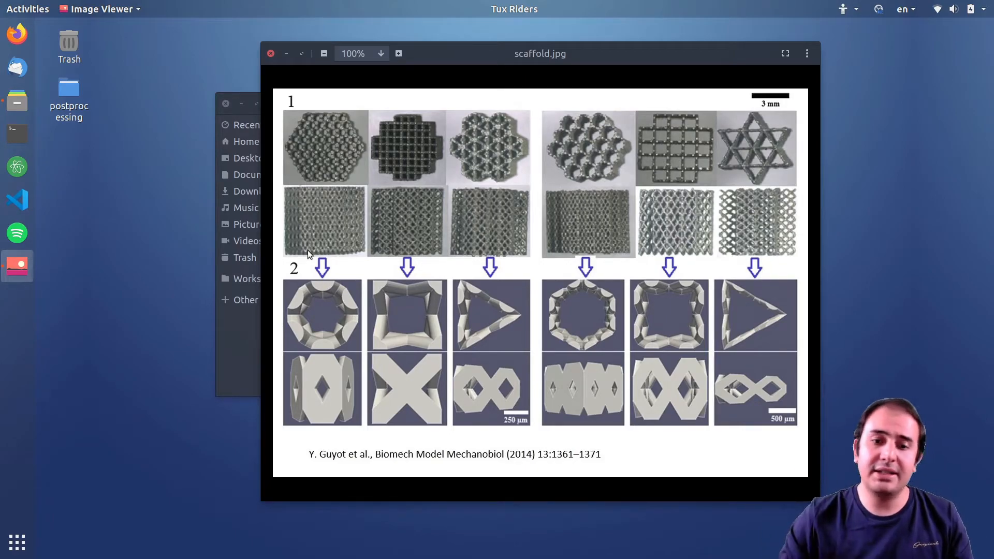
{"action": "mouse_move", "coordinate": [440, 329]}
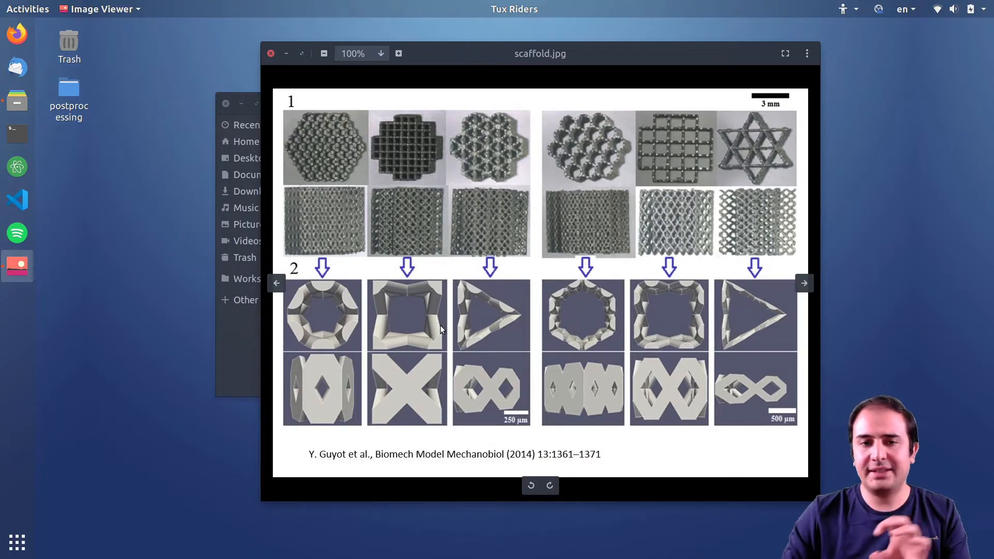
{"action": "mouse_move", "coordinate": [316, 306]}
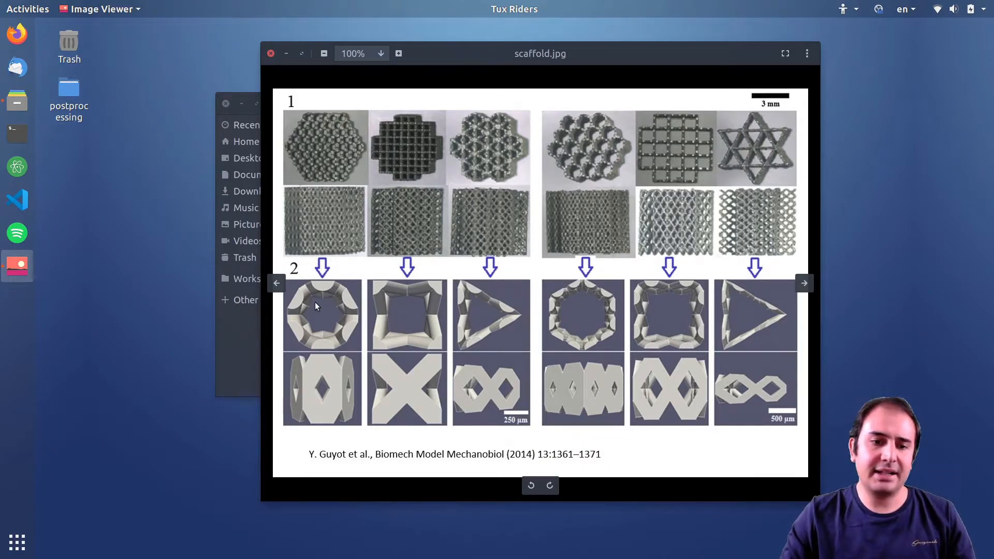
{"action": "mouse_move", "coordinate": [591, 322]}
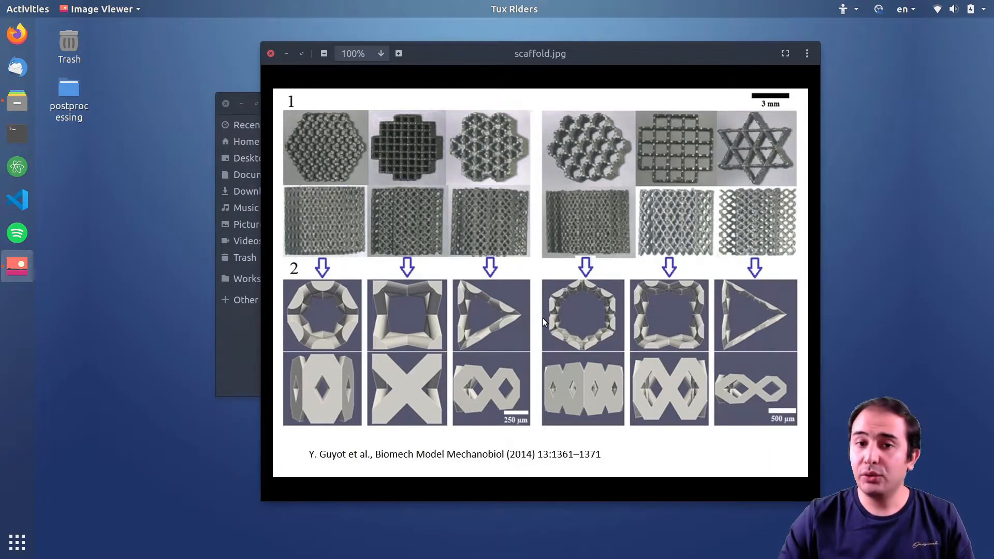
{"action": "mouse_move", "coordinate": [564, 336]}
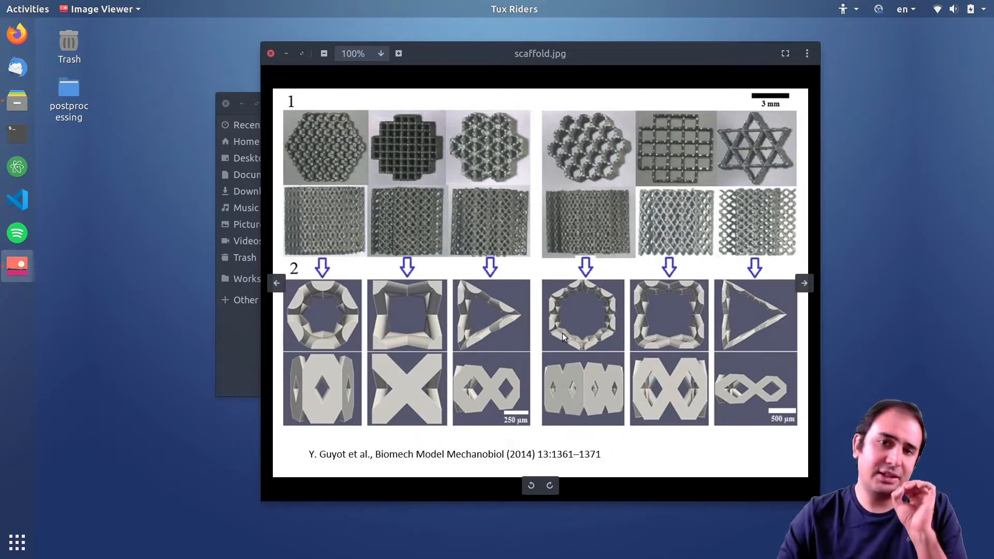
- Close scaffold.jpg and view growth.jpg showing unit-cell tissue growth models
{"action": "left_click", "coordinate": [271, 53]}
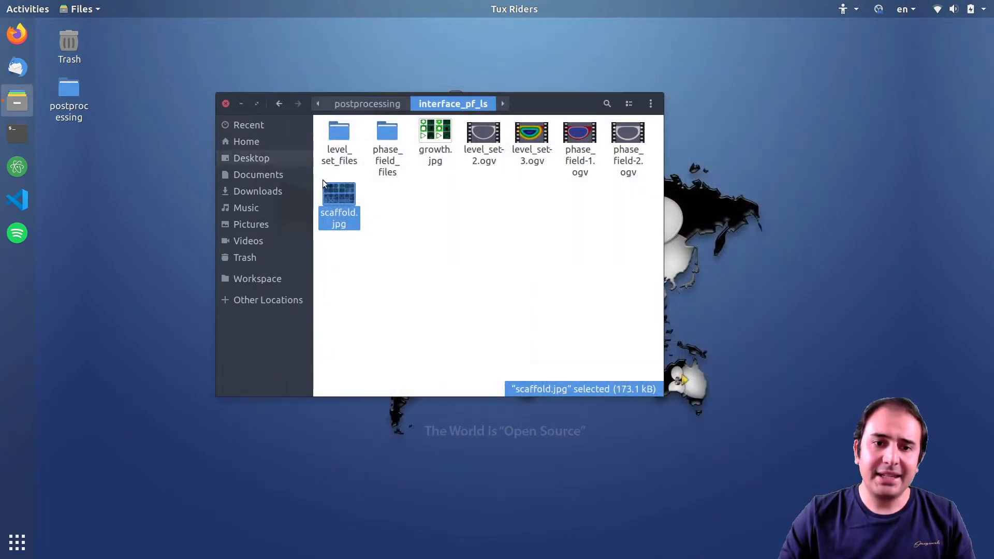
{"action": "double_click", "coordinate": [434, 136]}
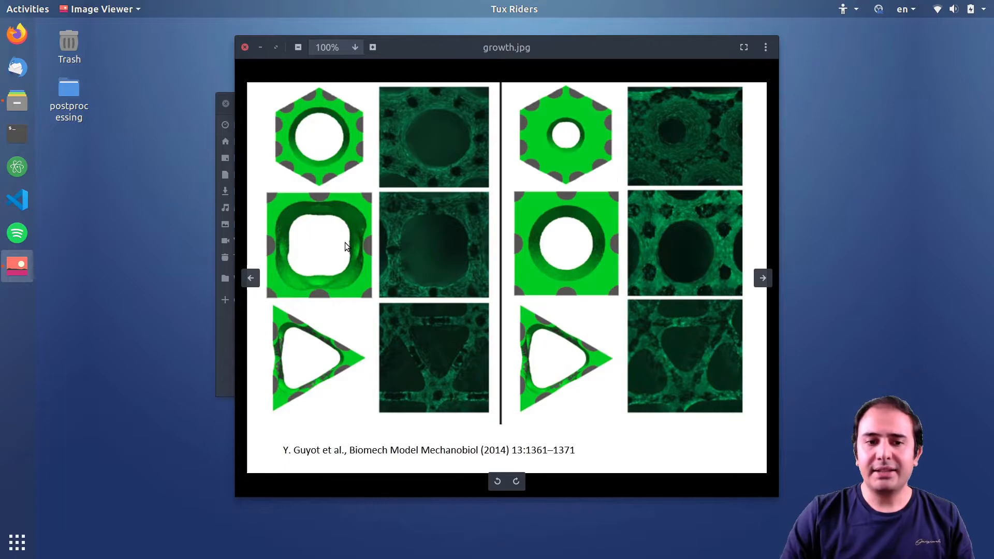
{"action": "mouse_move", "coordinate": [447, 417]}
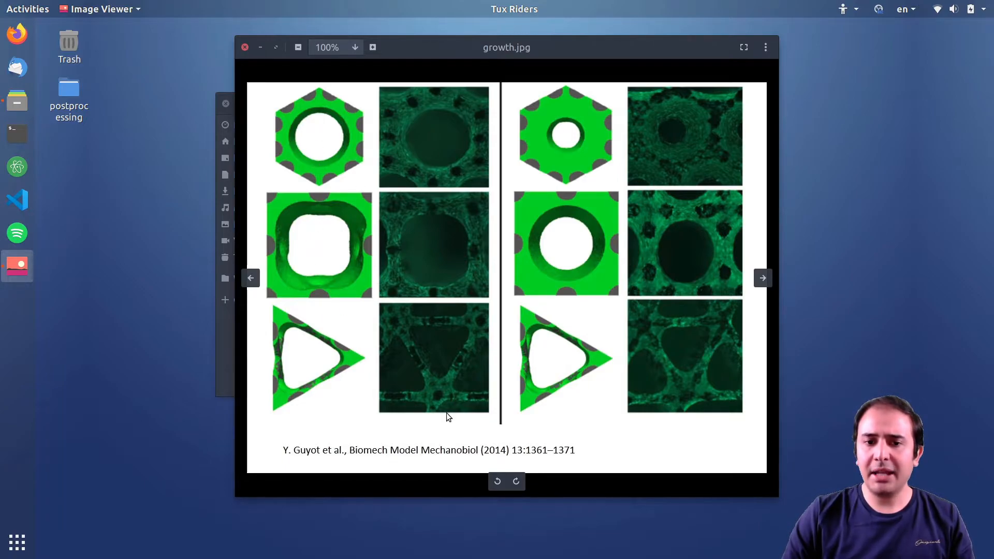
{"action": "mouse_move", "coordinate": [321, 176]}
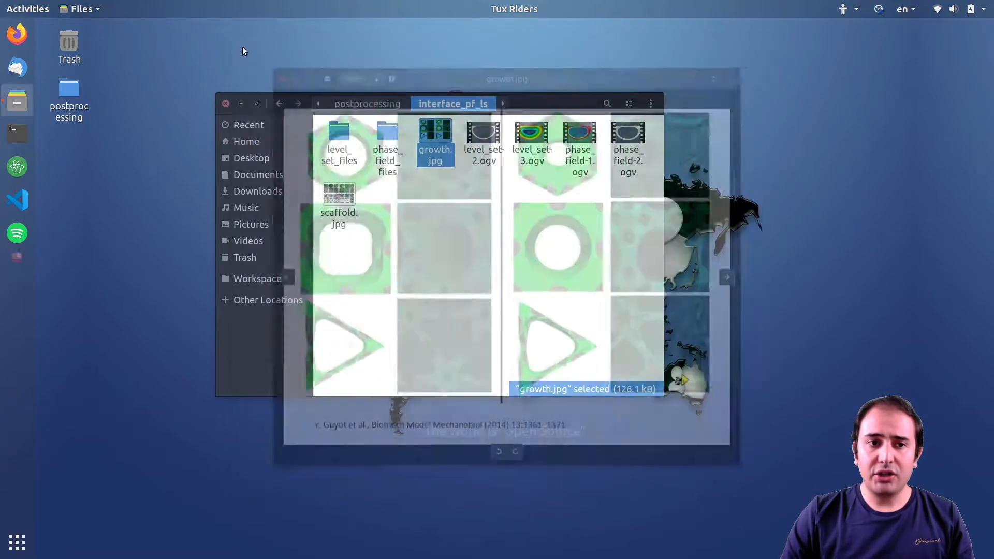
- Play the level_set-2.ogv animation and pause it on the curved interface
{"action": "double_click", "coordinate": [482, 133]}
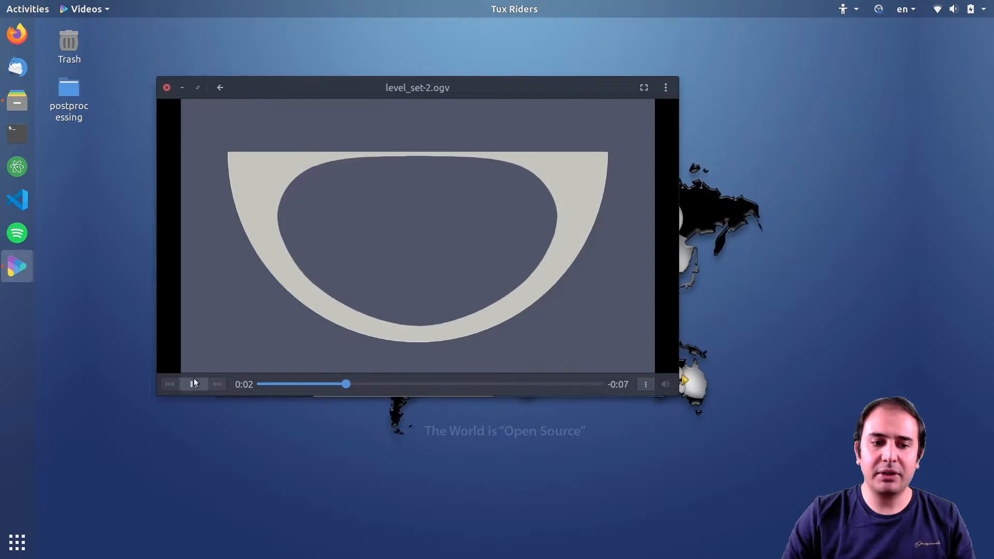
{"action": "left_click", "coordinate": [194, 383]}
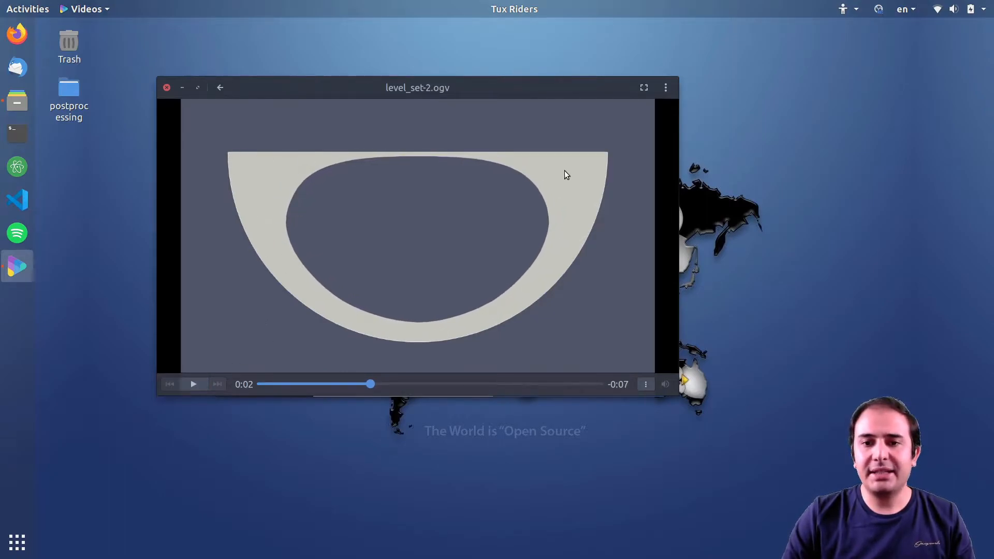
{"action": "mouse_move", "coordinate": [596, 211]}
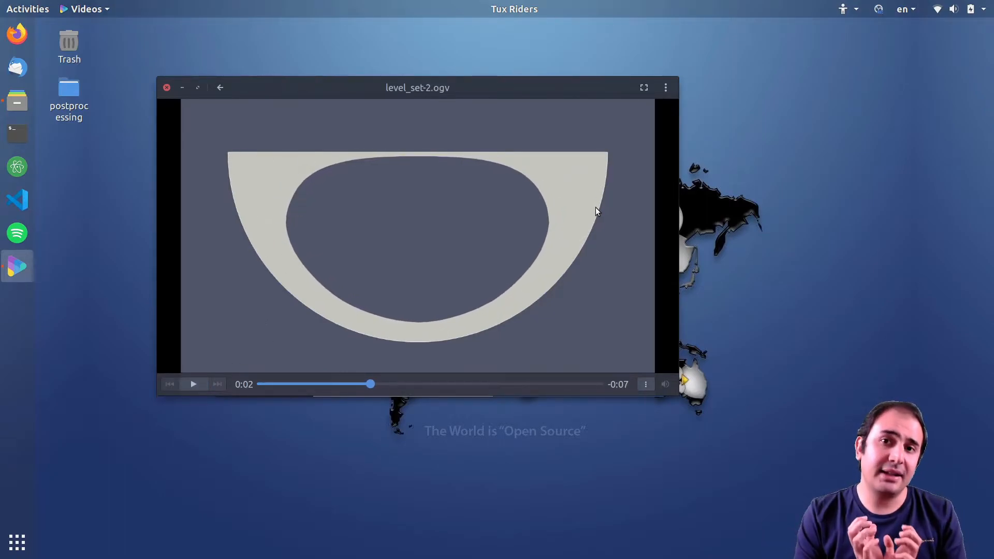
{"action": "mouse_move", "coordinate": [247, 139]}
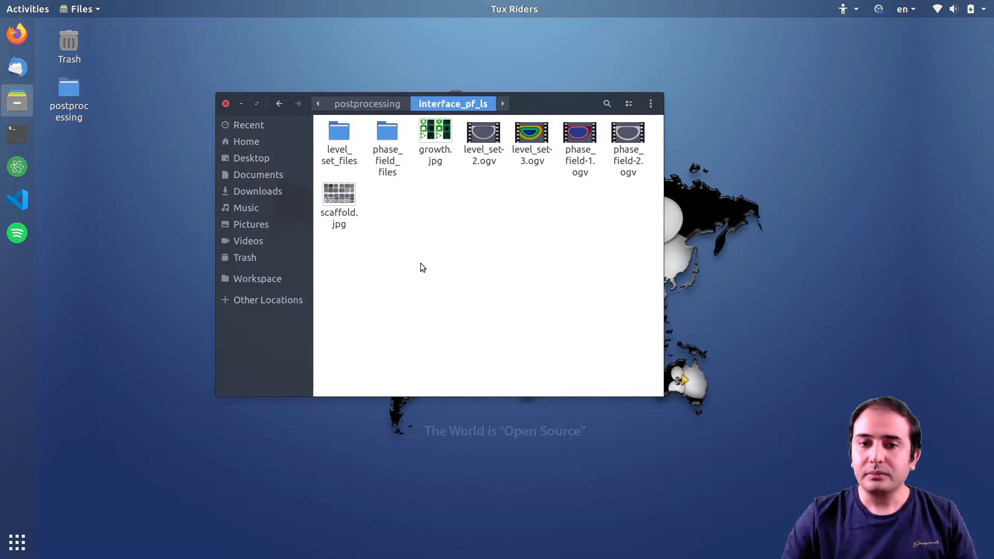
{"action": "mouse_move", "coordinate": [500, 233]}
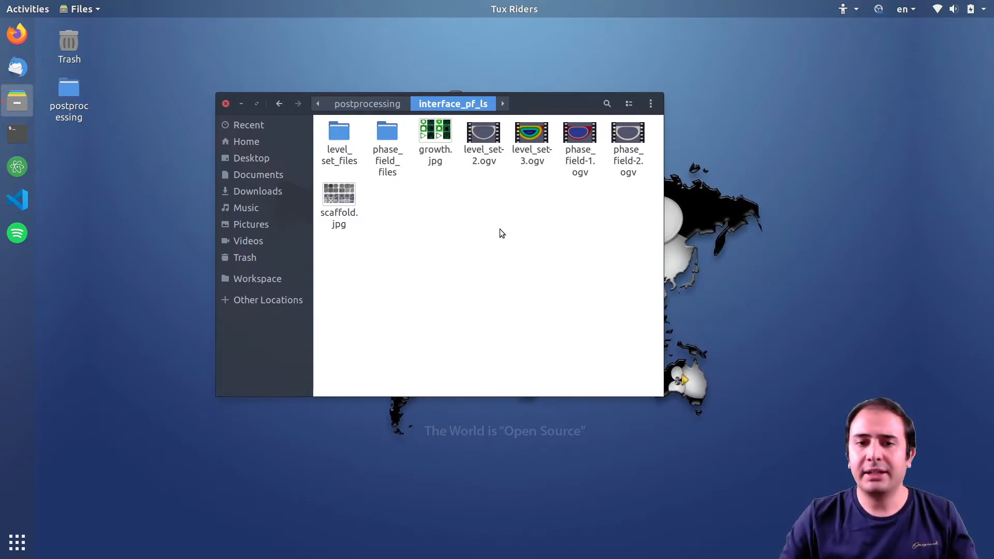
{"action": "mouse_move", "coordinate": [486, 225]}
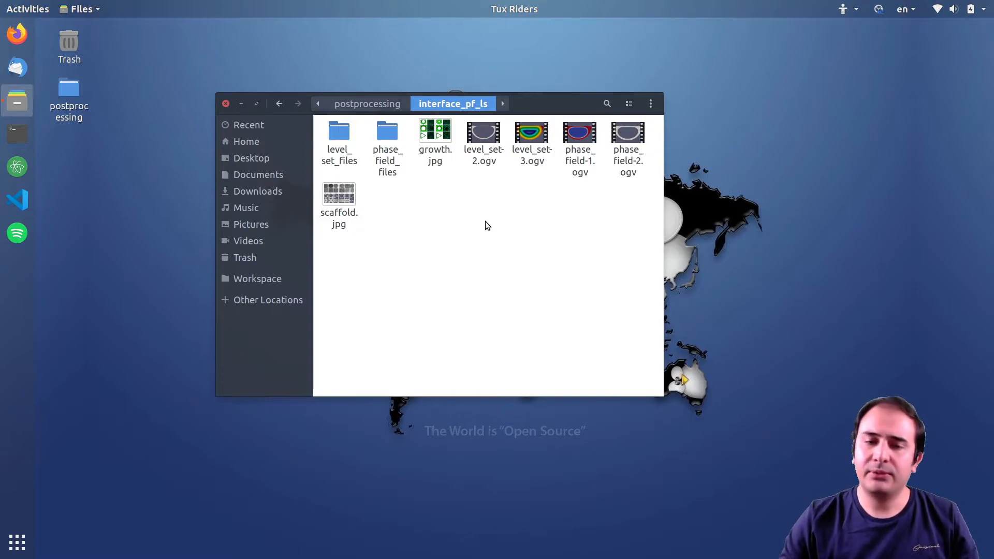
{"action": "mouse_move", "coordinate": [566, 235]}
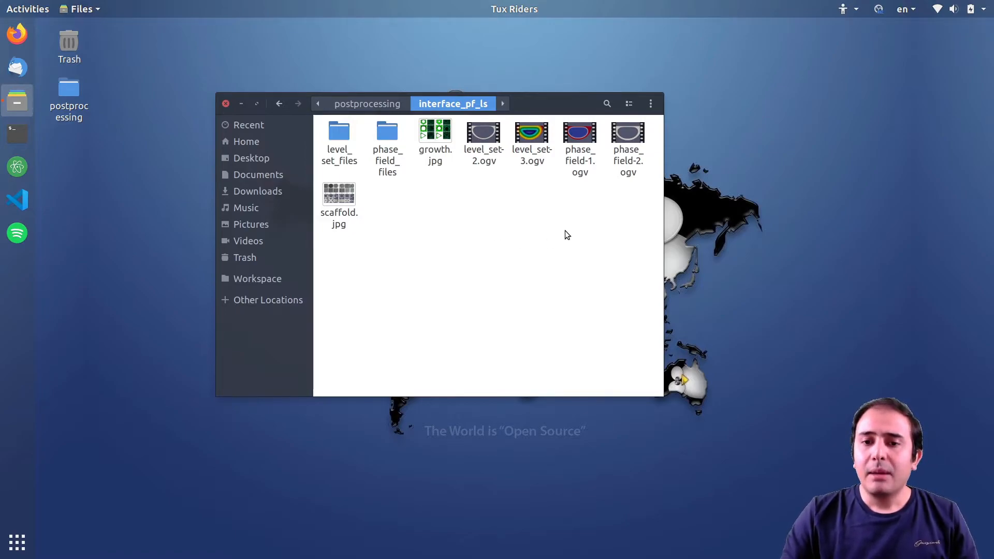
- Highlight phase_field-1.ogv in the interface_pf_ls folder
{"action": "left_click", "coordinate": [578, 146]}
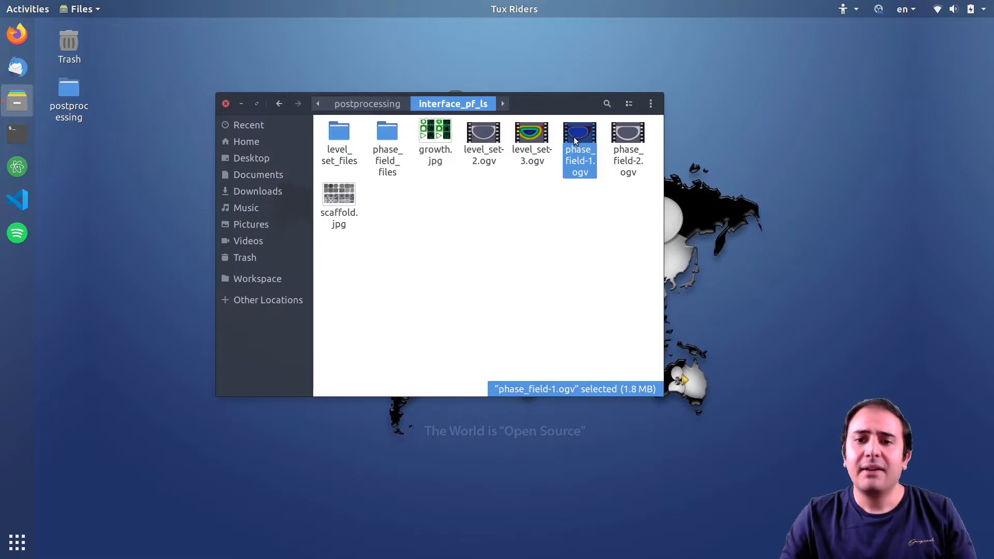
{"action": "double_click", "coordinate": [577, 149]}
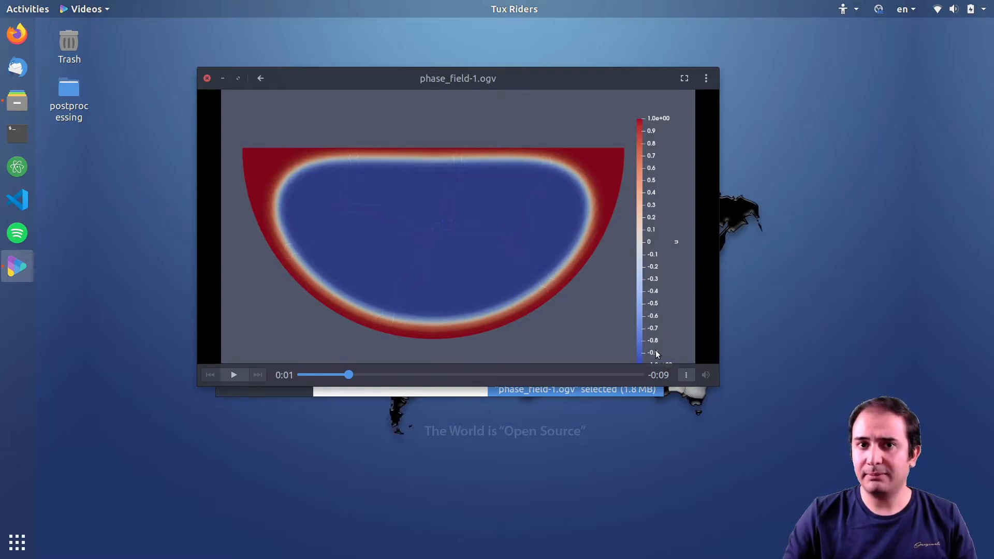
{"action": "mouse_move", "coordinate": [284, 193]}
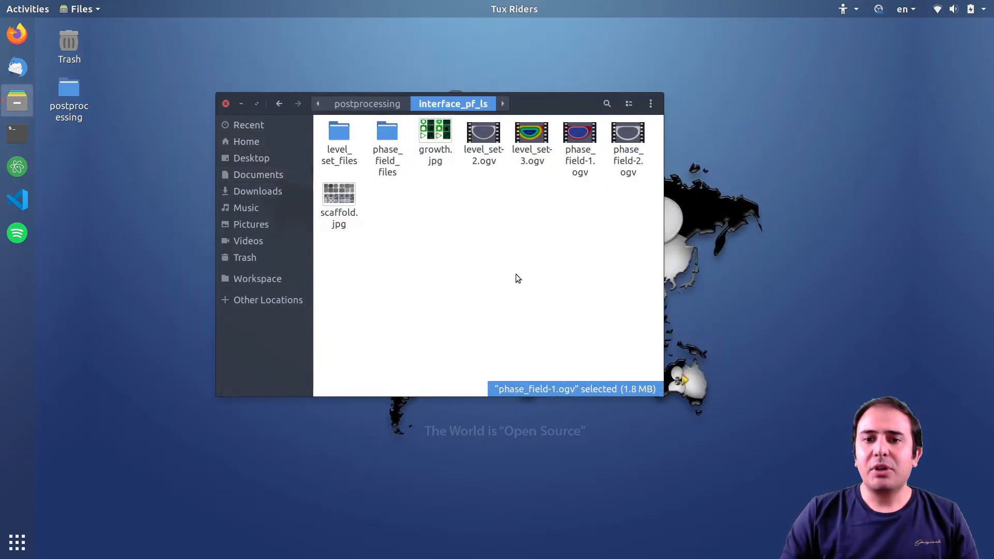
{"action": "double_click", "coordinate": [627, 143]}
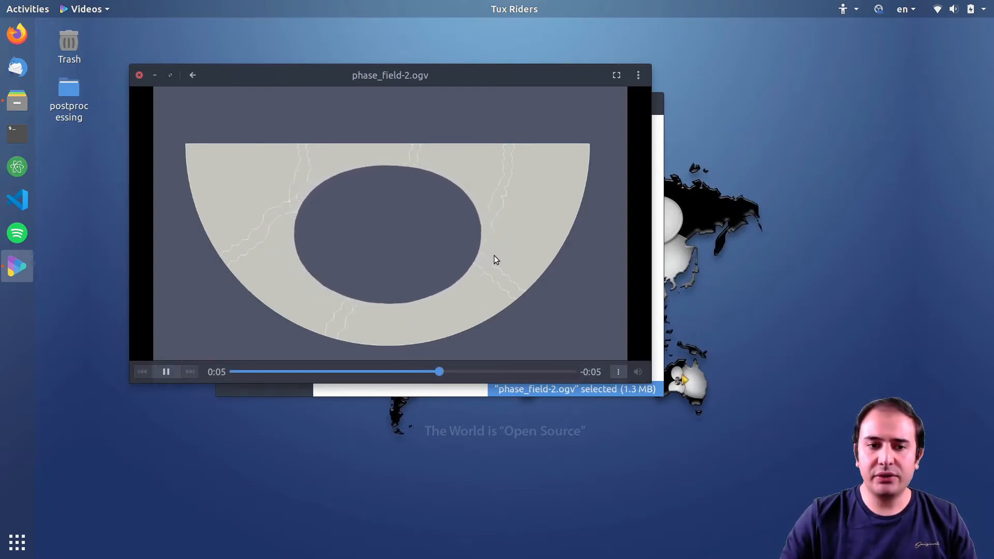
{"action": "left_click", "coordinate": [165, 372]}
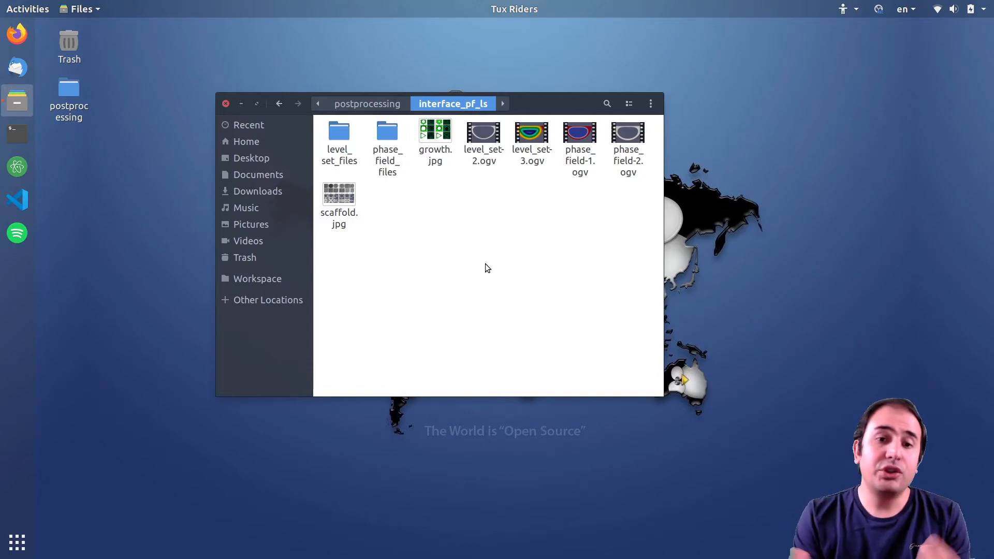
{"action": "mouse_move", "coordinate": [499, 262]}
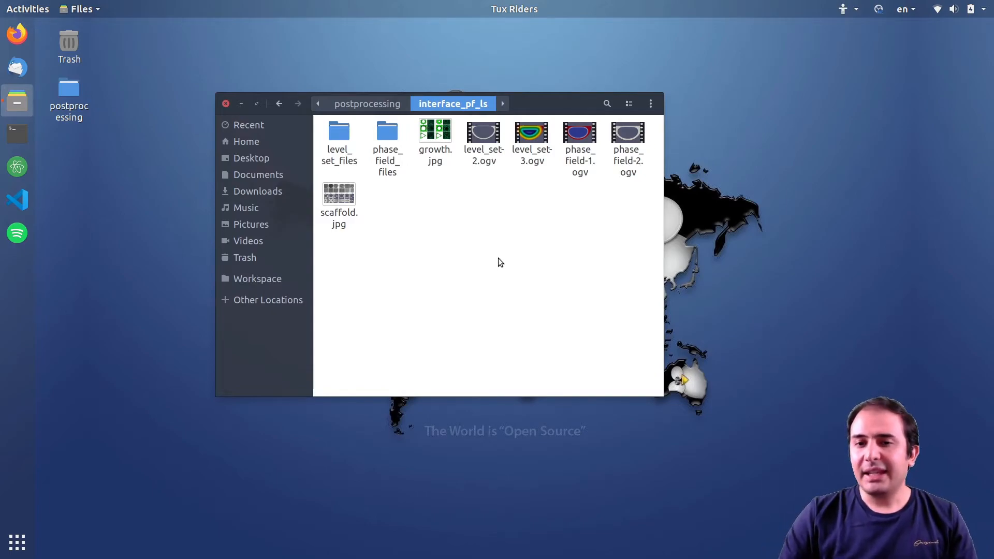
{"action": "mouse_move", "coordinate": [536, 248]}
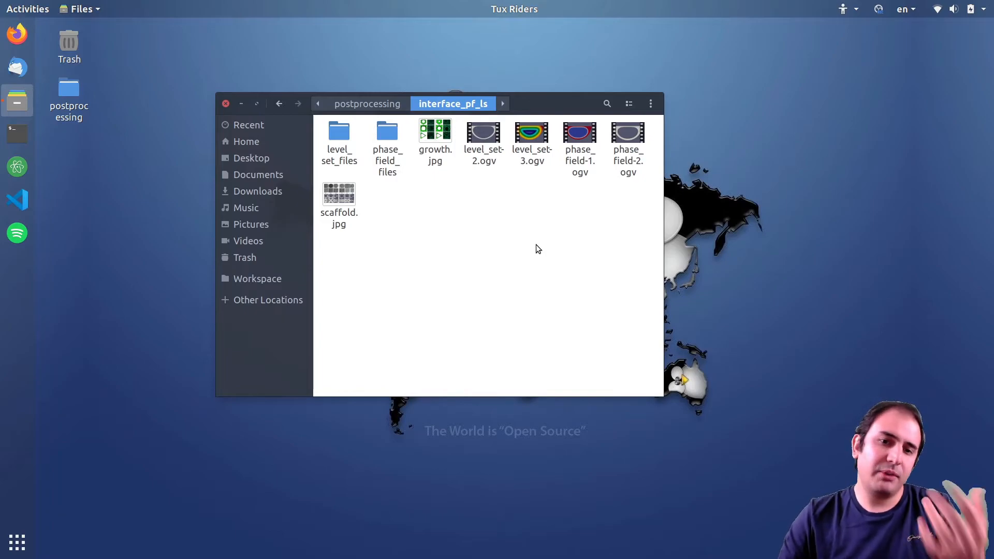
{"action": "mouse_move", "coordinate": [583, 261]}
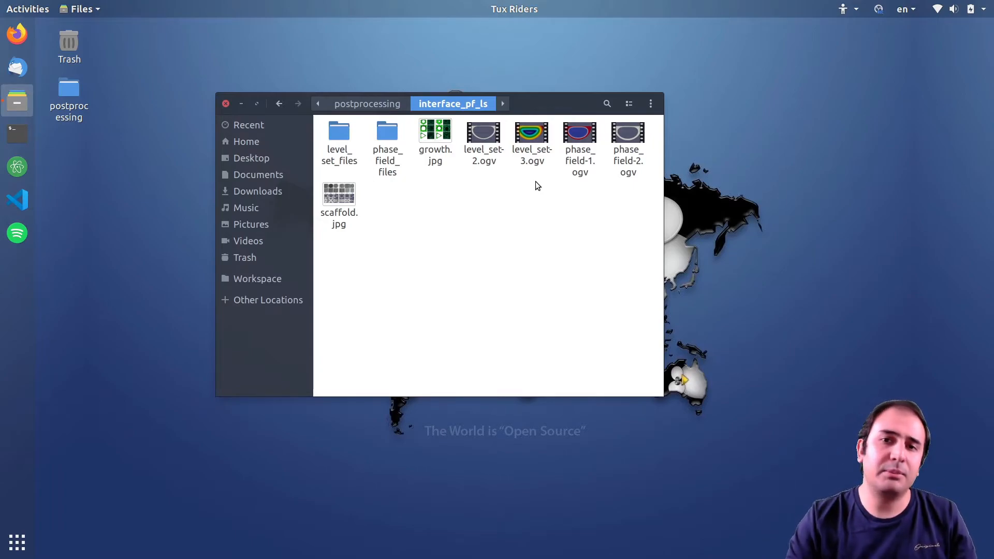
- Enter phase_field_files to list out-2d_6.pvd and its .vtu pieces
{"action": "left_click", "coordinate": [387, 142]}
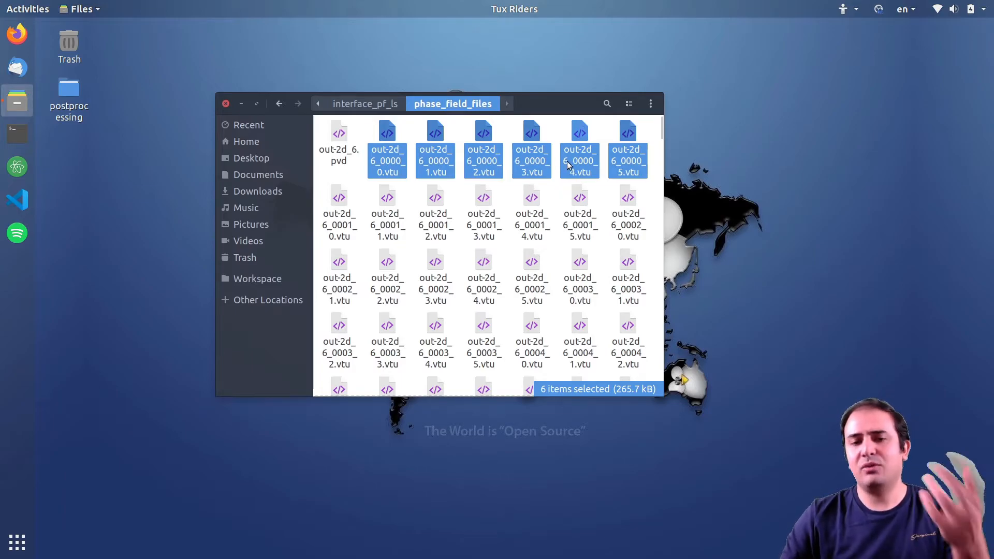
{"action": "mouse_move", "coordinate": [618, 176]}
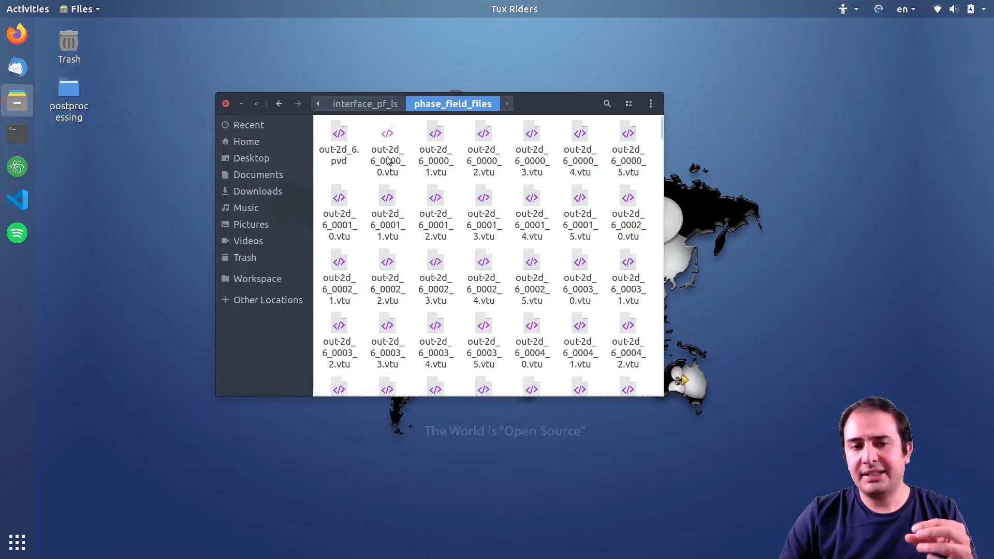
{"action": "mouse_move", "coordinate": [392, 164]}
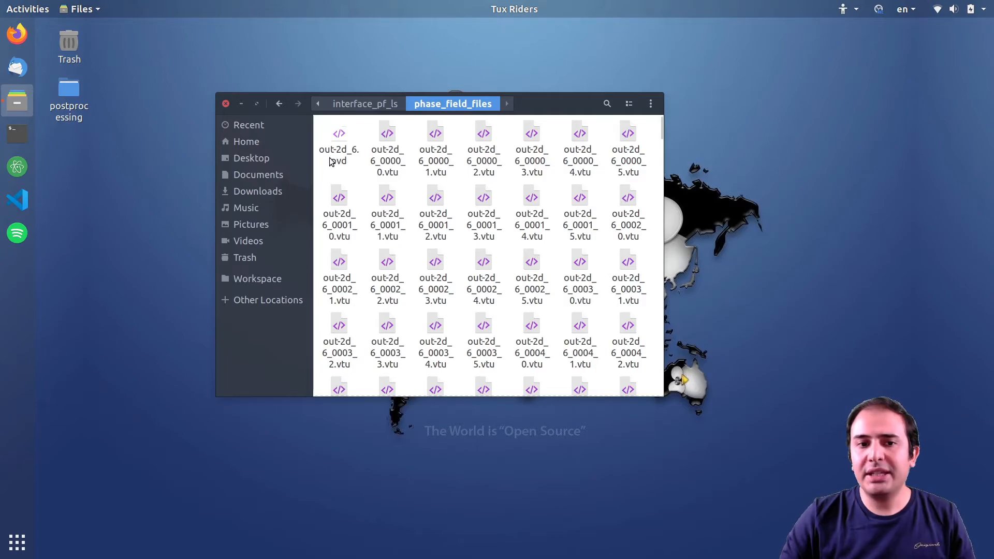
- Read out-2d_6.pvd in Text Editor, highlighting the timestep 1 dataset entries and scrolling further
{"action": "double_click", "coordinate": [339, 149]}
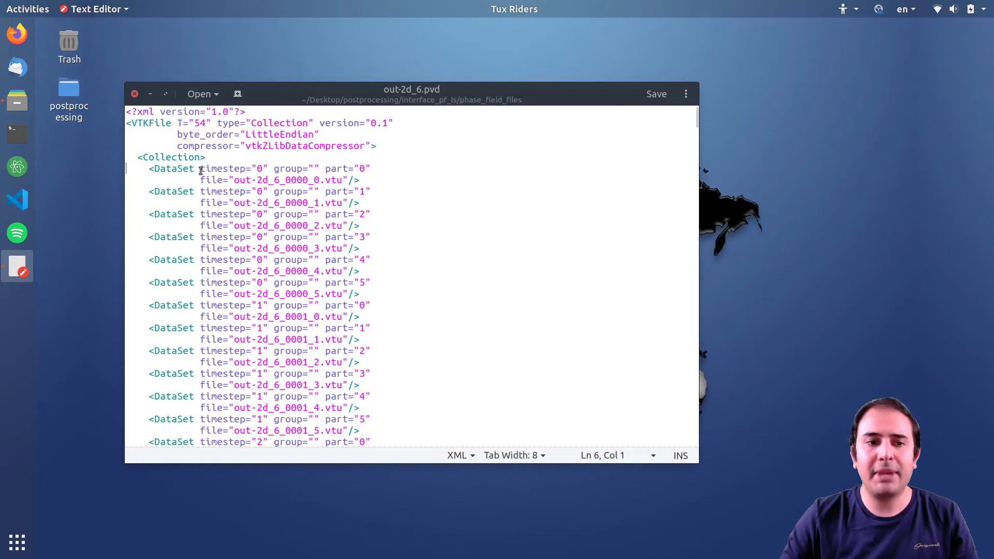
{"action": "double_click", "coordinate": [223, 168]}
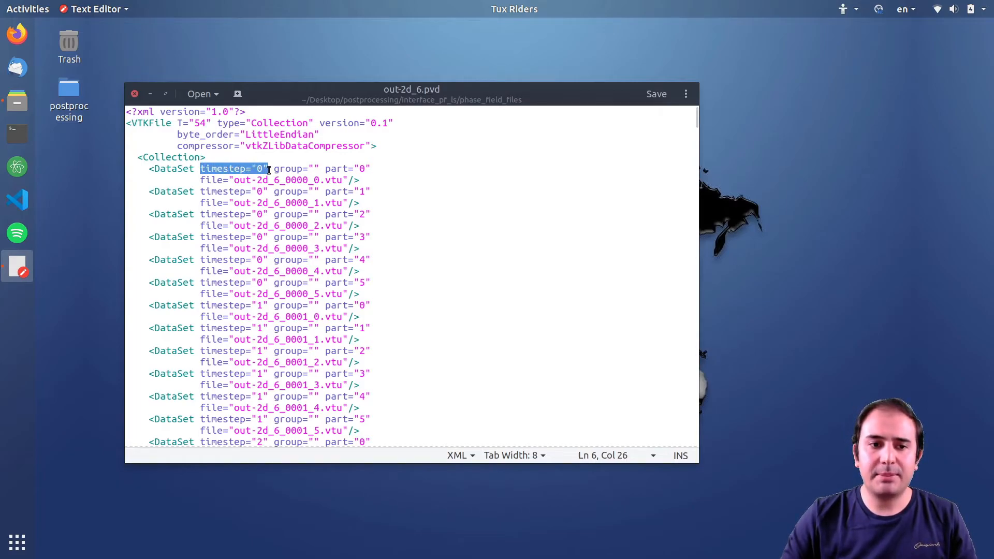
{"action": "mouse_move", "coordinate": [374, 297]}
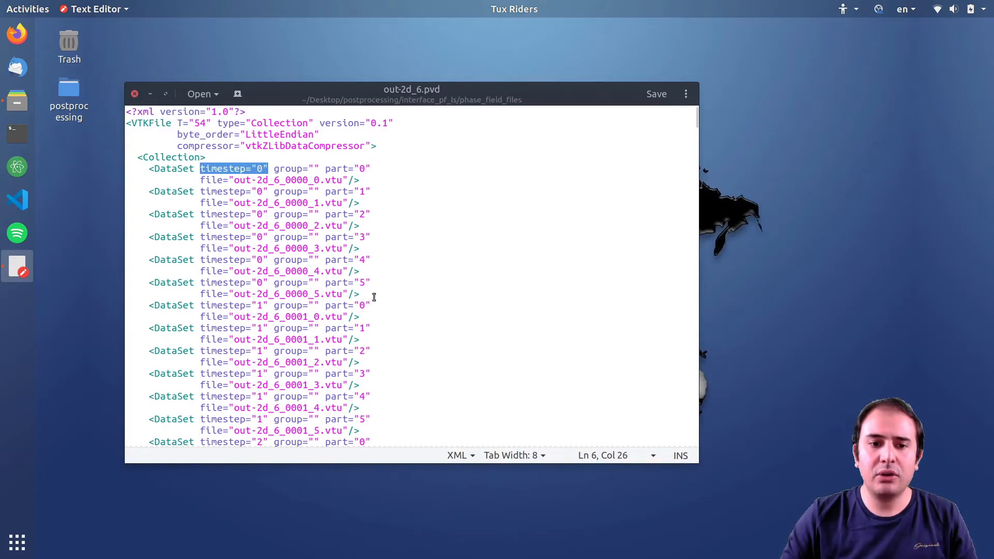
{"action": "left_click_drag", "start_coordinate": [198, 168], "coordinate": [359, 293]}
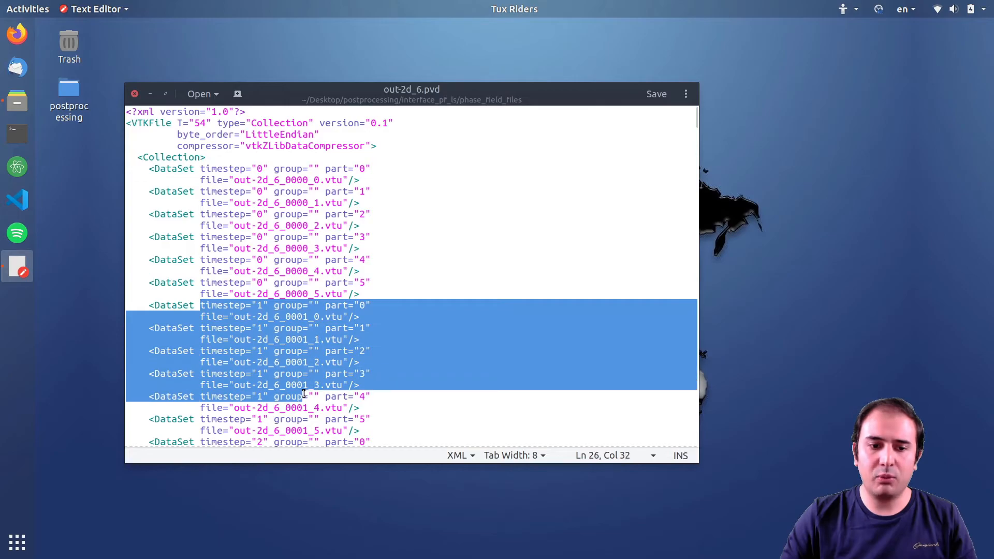
{"action": "scroll", "scroll_direction": "down", "scroll_amount": 3}
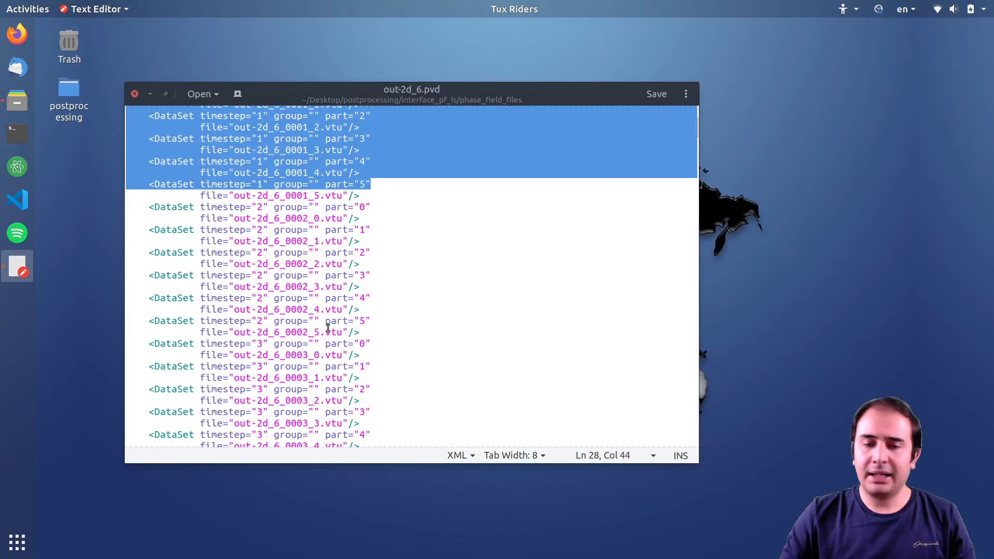
{"action": "scroll", "scroll_direction": "down", "scroll_amount": 3}
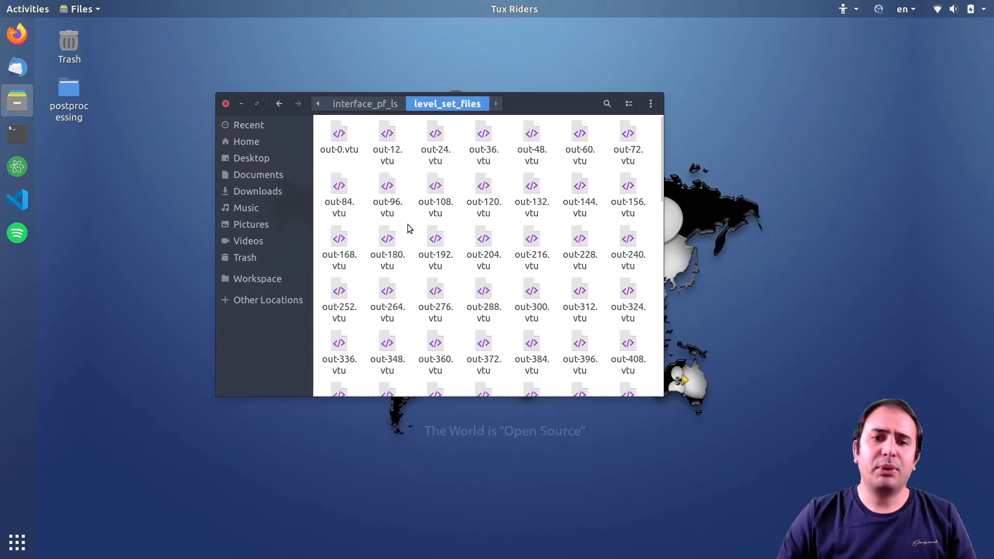
- Return to the interface_pf_ls folder via the breadcrumb
{"action": "left_click", "coordinate": [365, 103]}
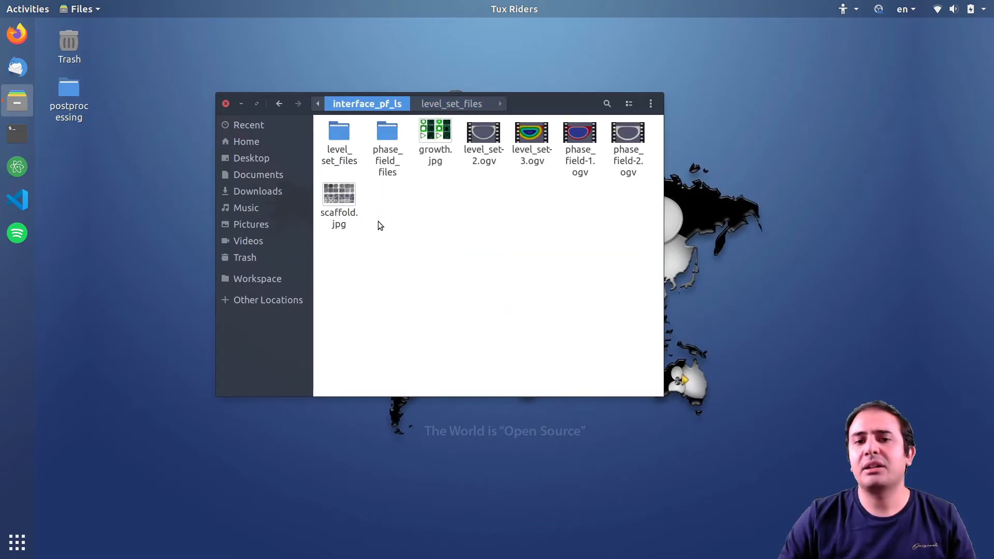
{"action": "mouse_move", "coordinate": [448, 264]}
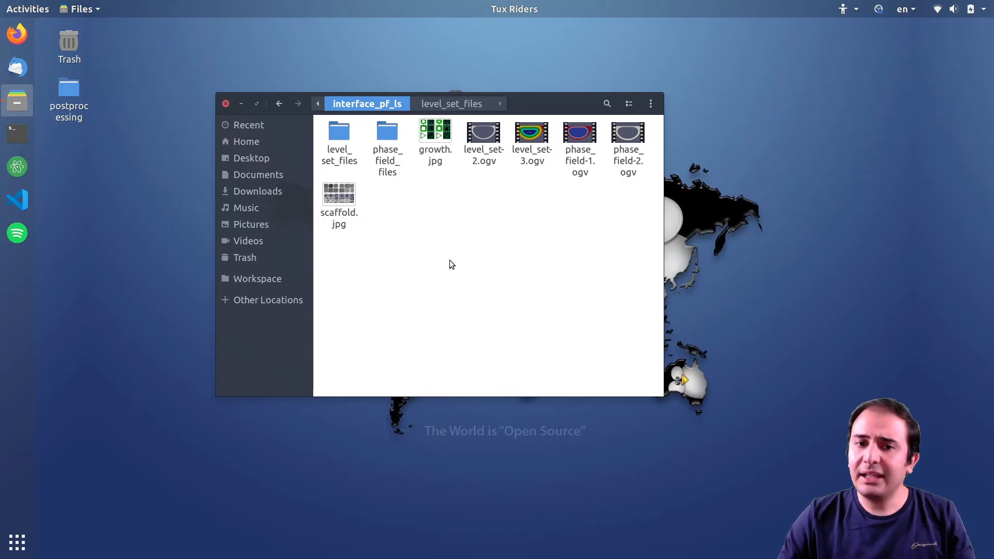
{"action": "mouse_move", "coordinate": [519, 104]}
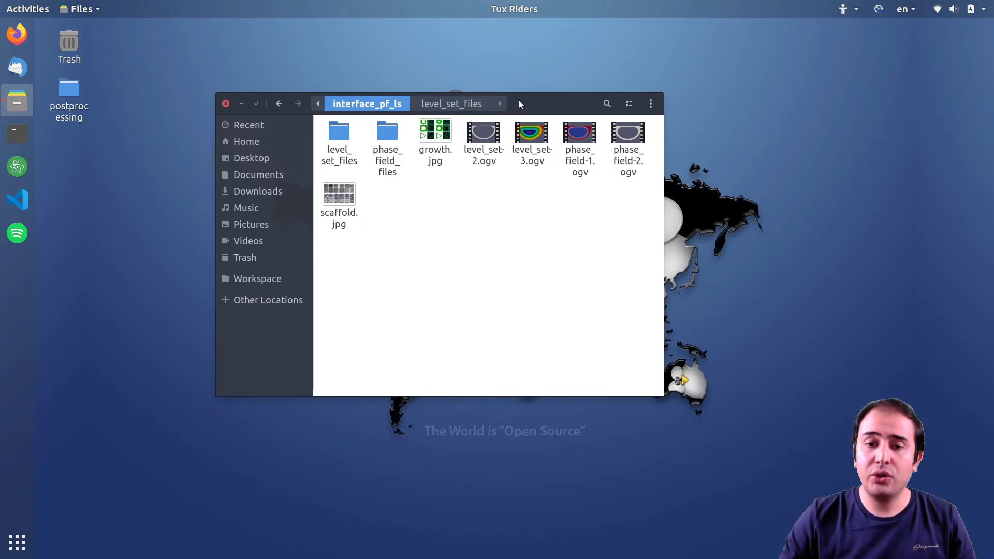
- Play and pause level_set-3.ogv in Videos, then close it
{"action": "double_click", "coordinate": [530, 139]}
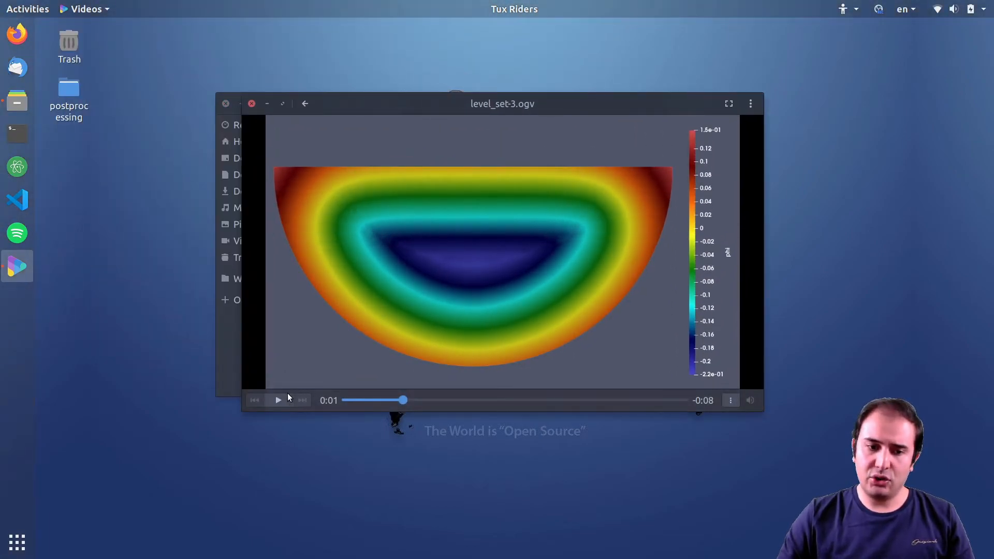
{"action": "mouse_move", "coordinate": [367, 227]}
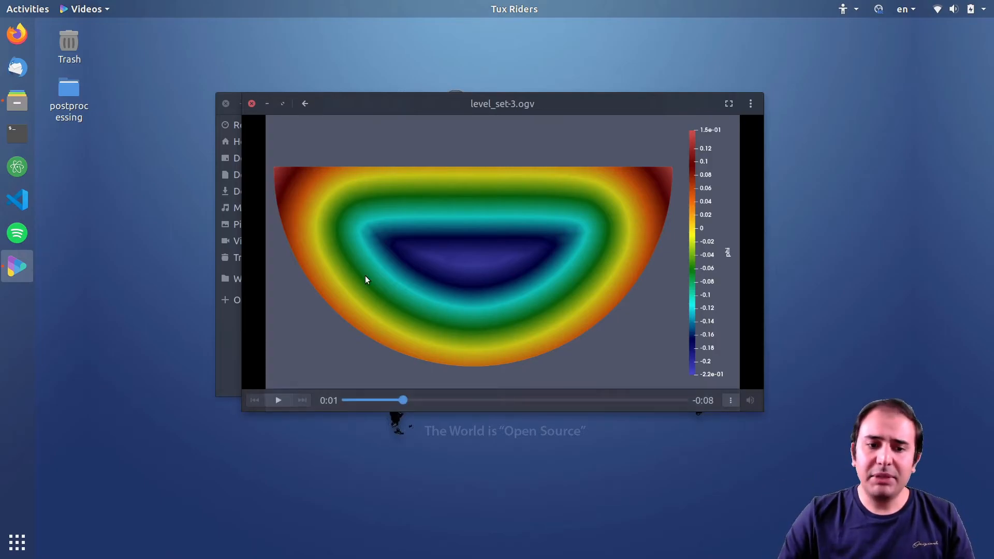
{"action": "left_click", "coordinate": [277, 400]}
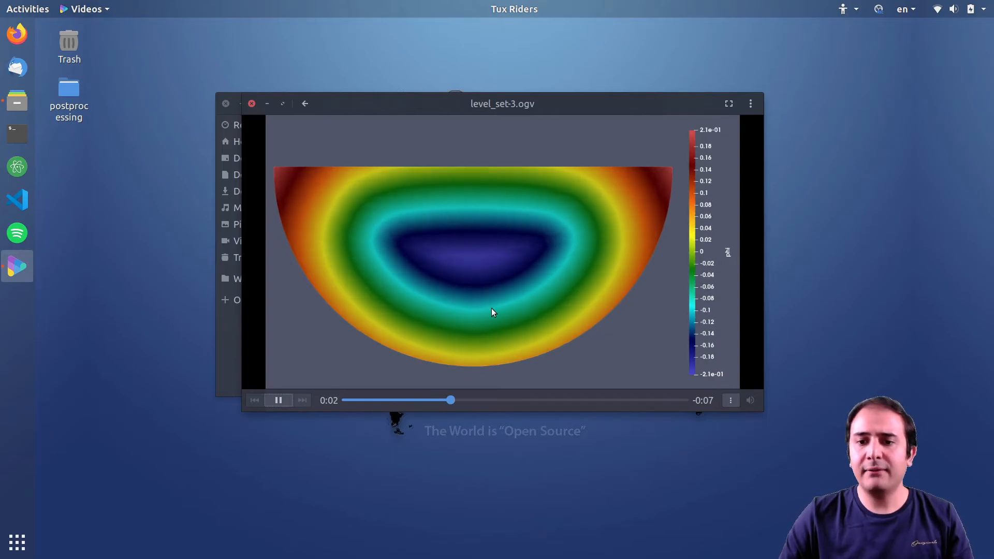
{"action": "left_click", "coordinate": [278, 400]}
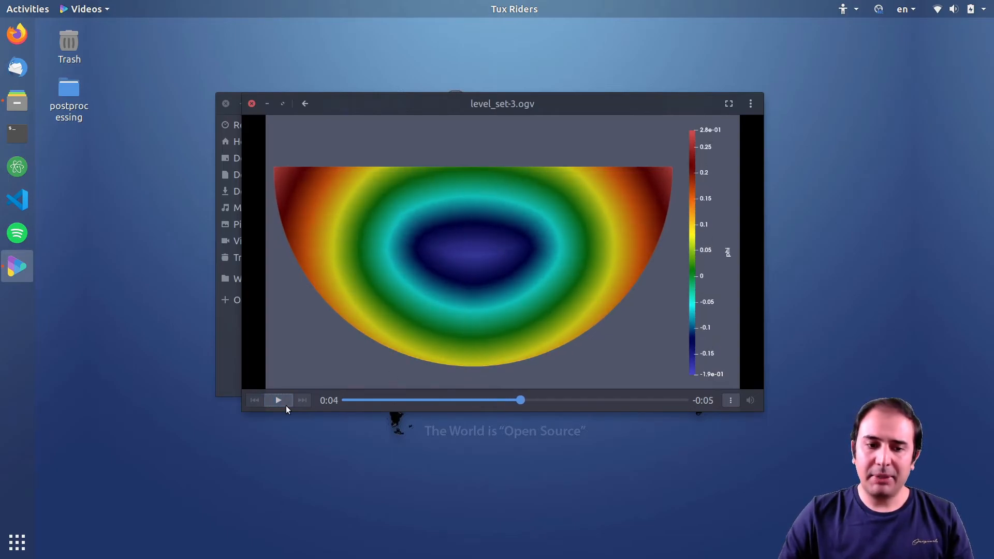
{"action": "mouse_move", "coordinate": [491, 244]}
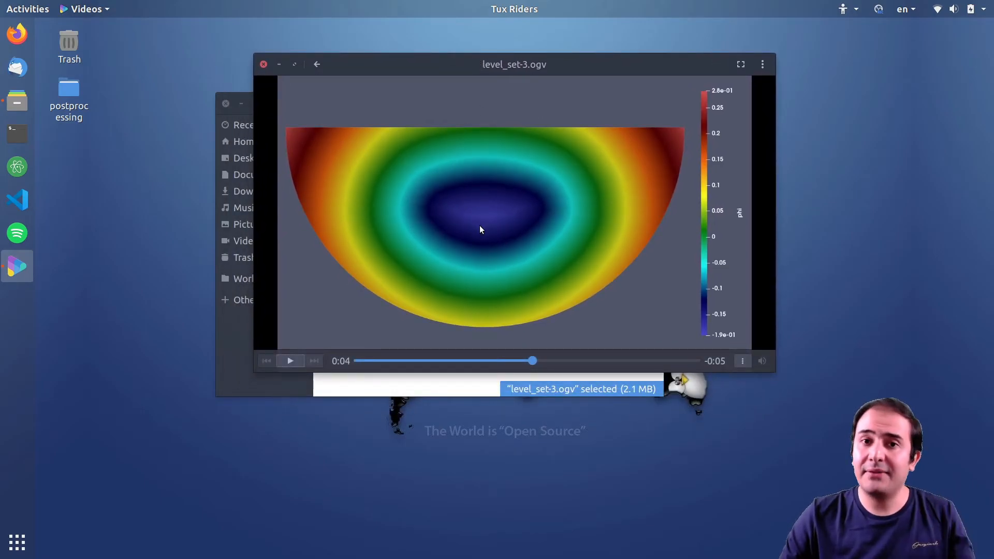
{"action": "mouse_move", "coordinate": [500, 242]}
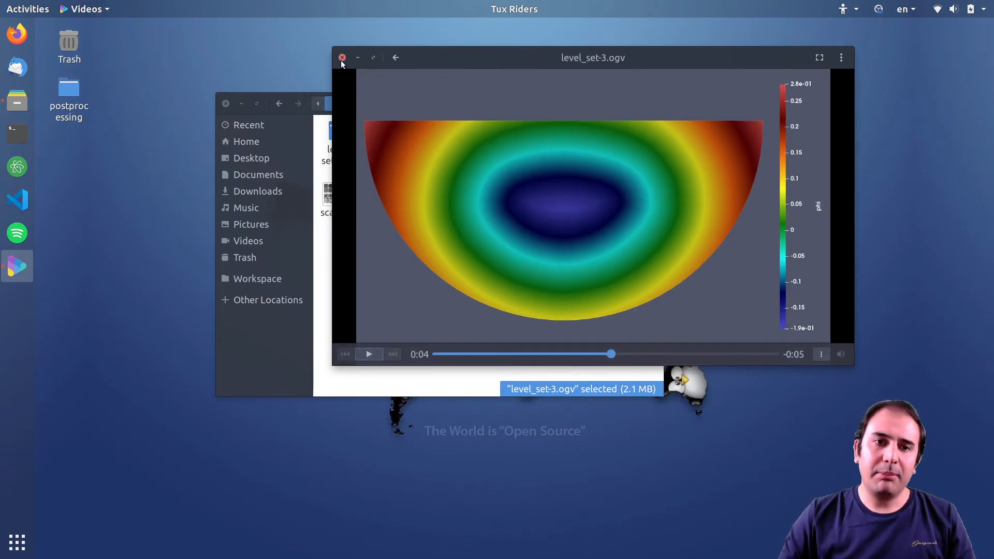
{"action": "left_click", "coordinate": [342, 58]}
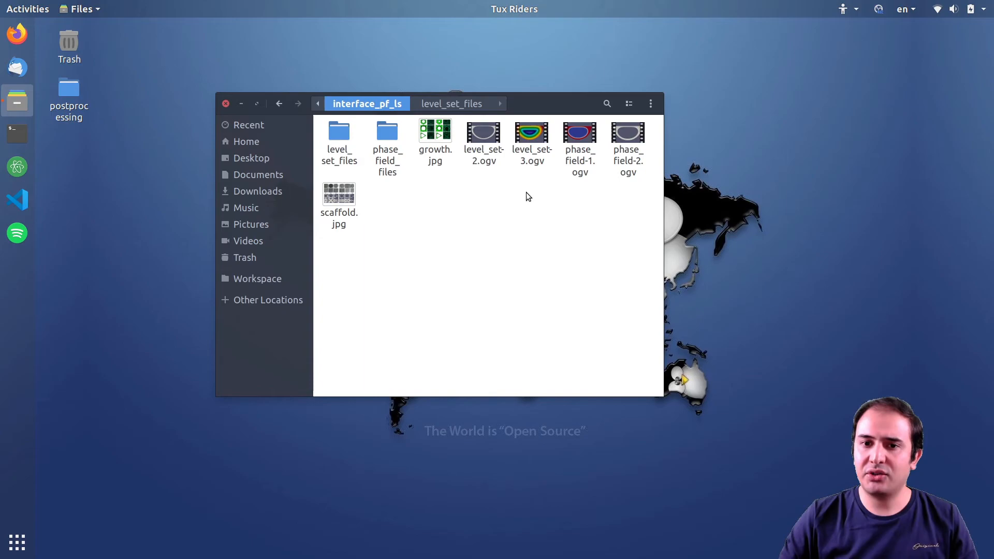
- Go up to postprocessing, enter interface_pinn and highlight output.ogv
{"action": "left_click", "coordinate": [578, 141]}
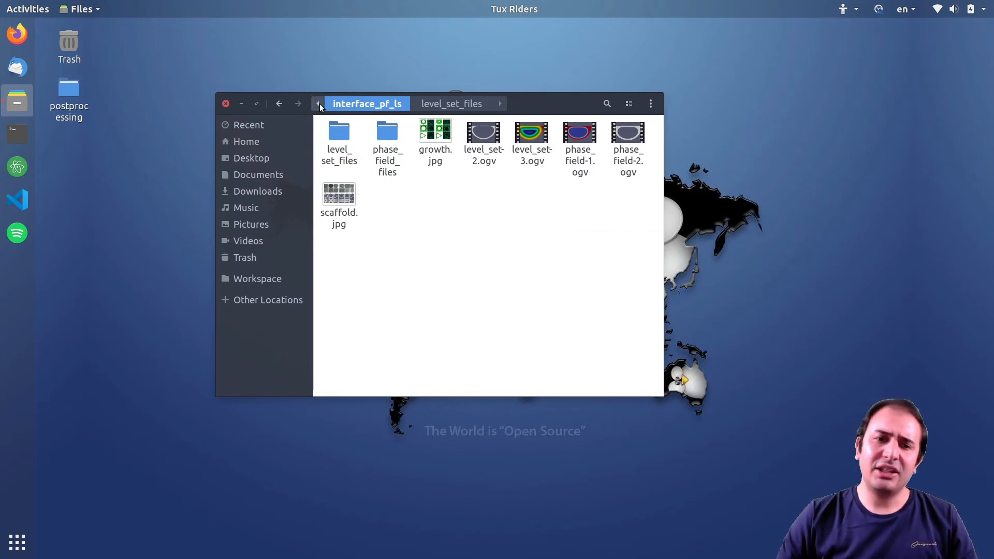
{"action": "left_click", "coordinate": [318, 103]}
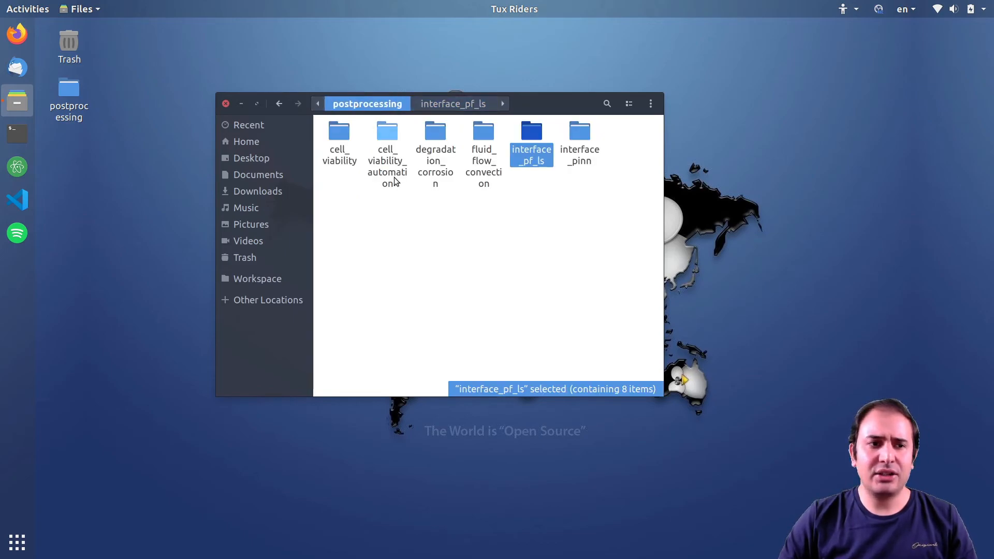
{"action": "left_click", "coordinate": [408, 273]}
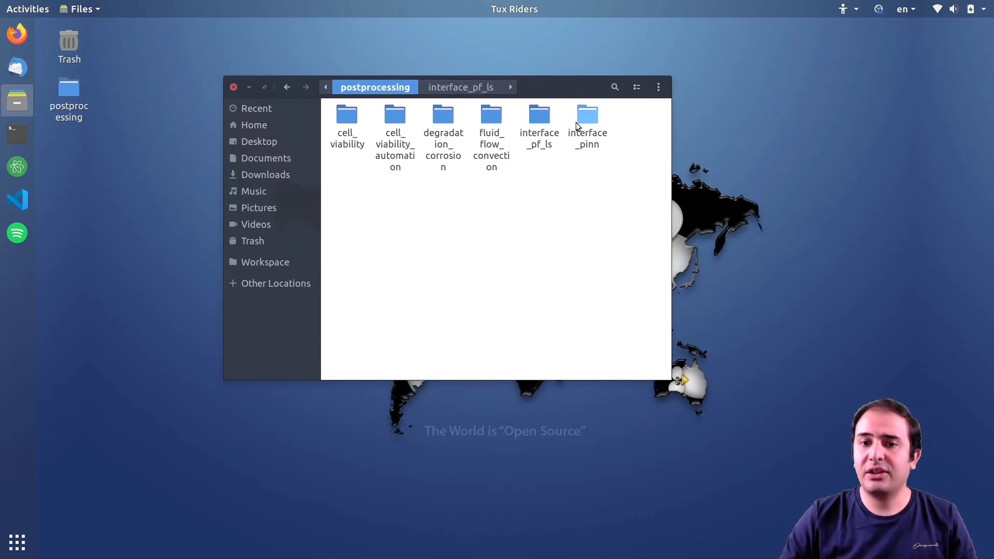
{"action": "double_click", "coordinate": [586, 115]}
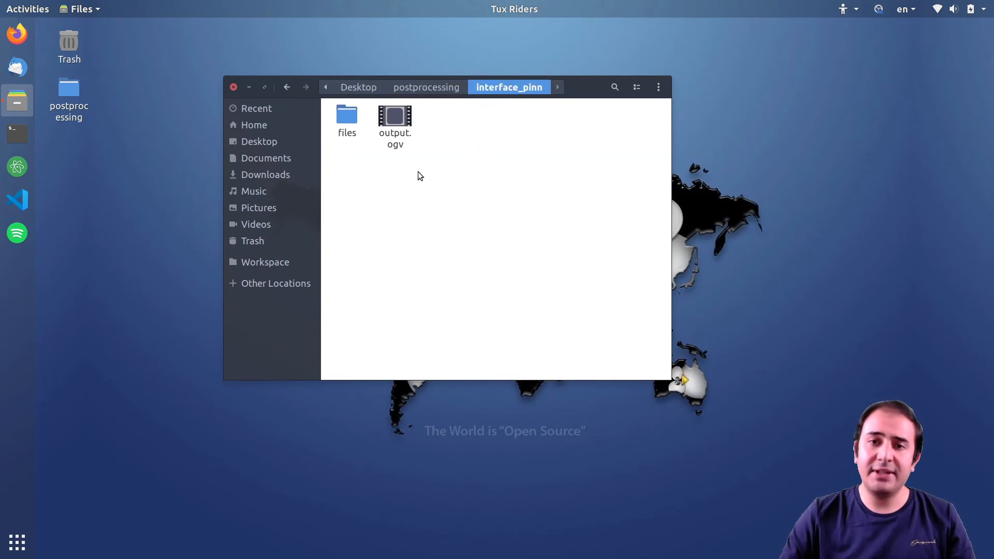
{"action": "mouse_move", "coordinate": [432, 179]}
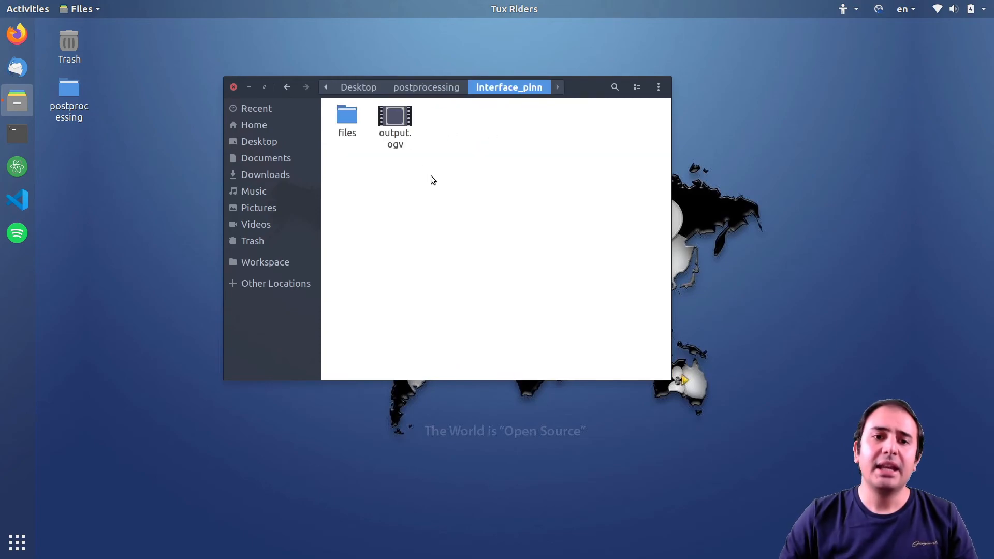
{"action": "left_click", "coordinate": [394, 120]}
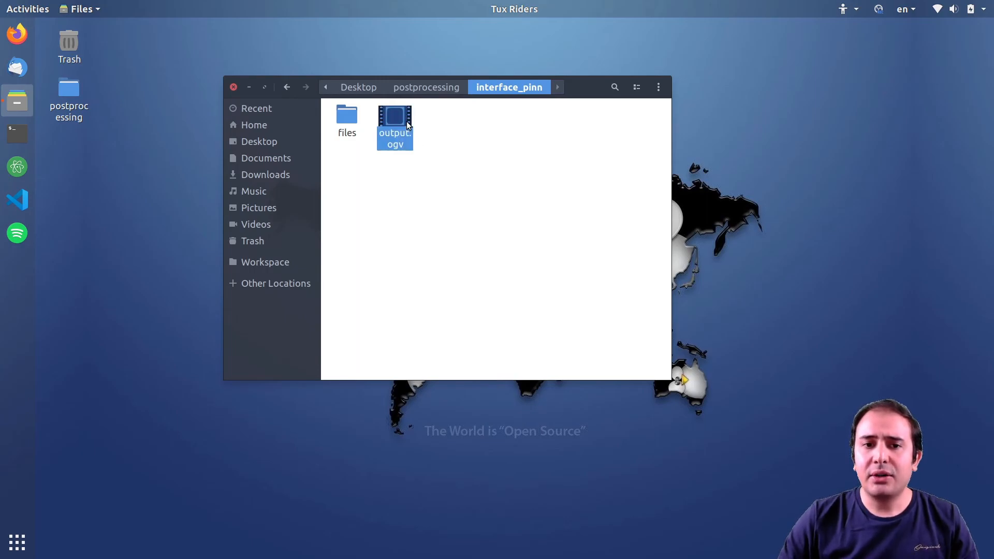
- Play the output.ogv PINN animation of the rounded square in Videos, then close it
{"action": "double_click", "coordinate": [394, 115]}
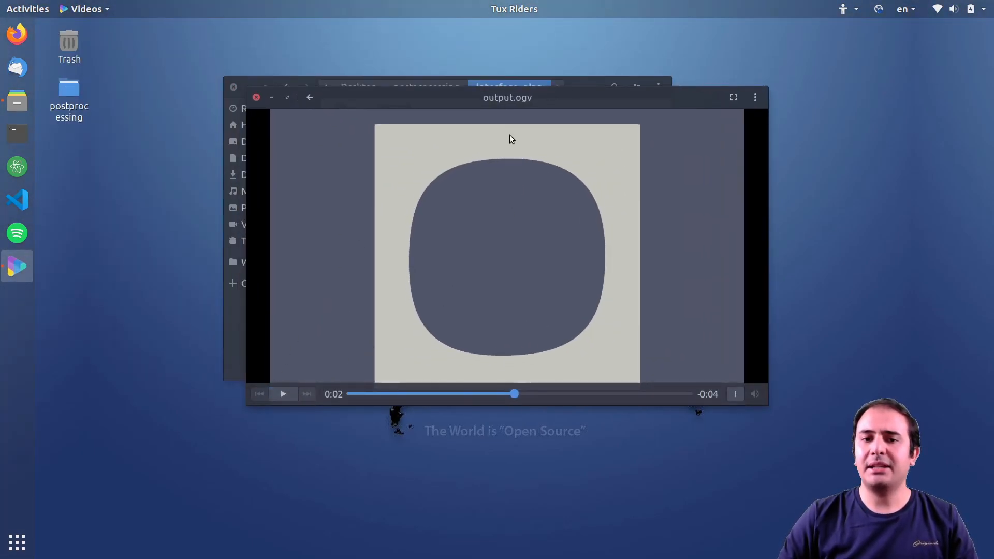
{"action": "mouse_move", "coordinate": [437, 207]}
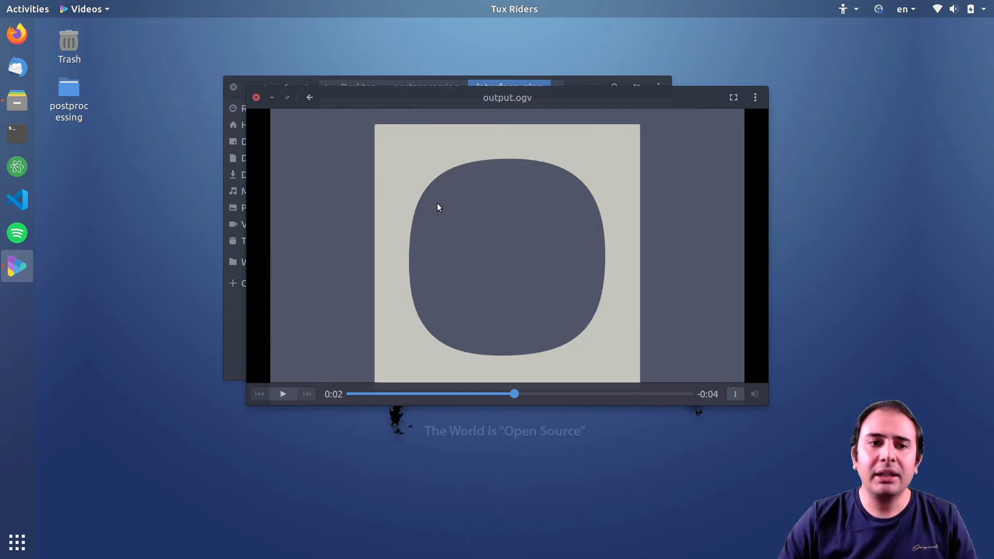
{"action": "mouse_move", "coordinate": [532, 143]}
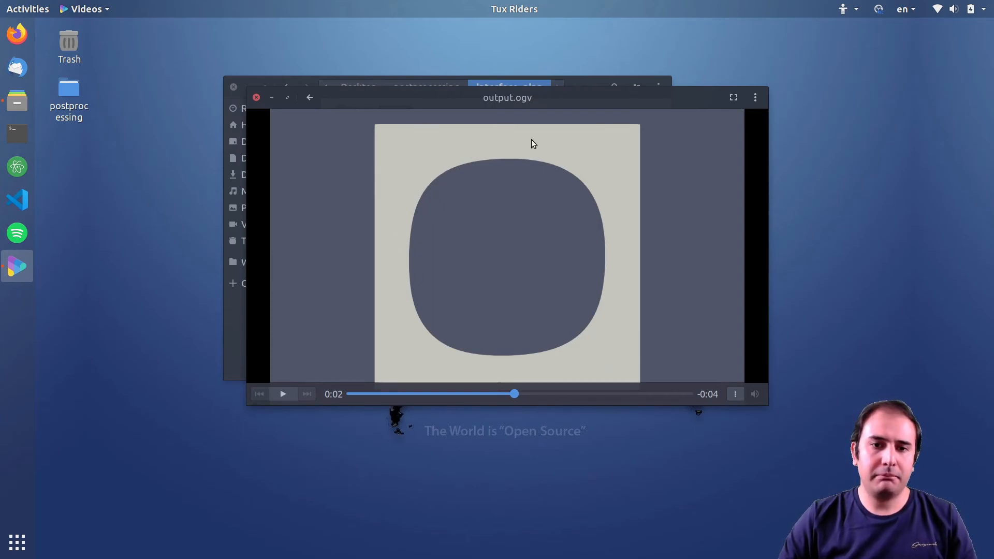
{"action": "mouse_move", "coordinate": [541, 147]}
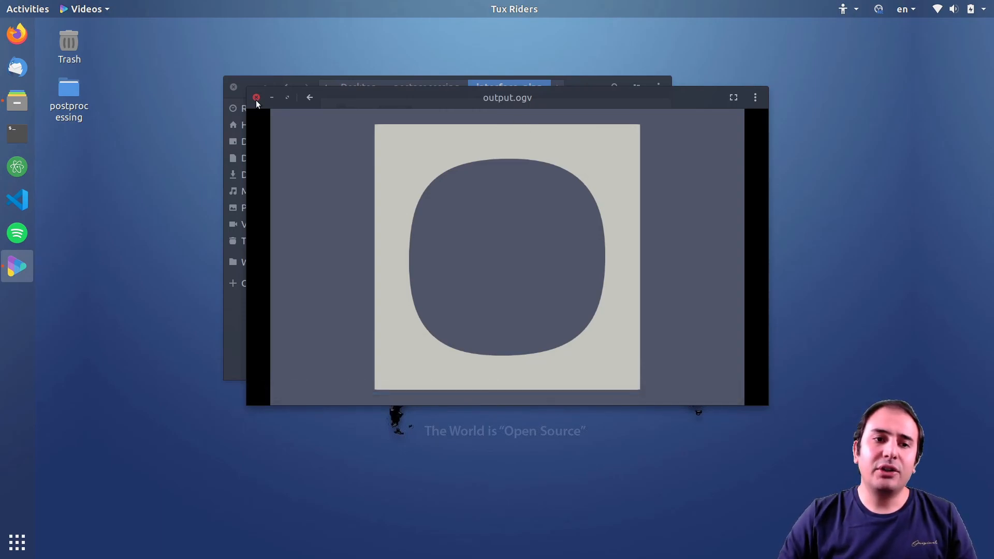
{"action": "left_click", "coordinate": [256, 97]}
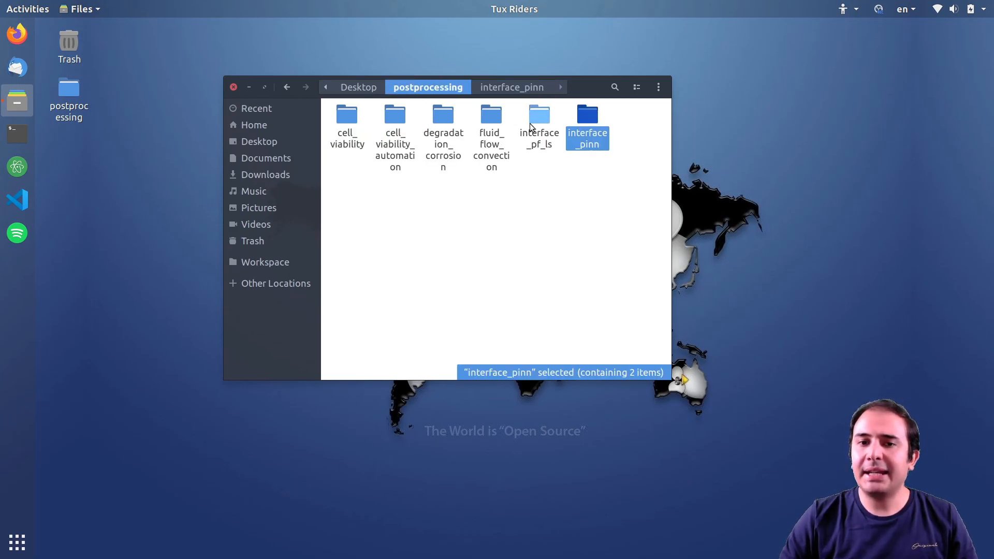
- Enter the interface_pf_ls folder listing its level-set and phase-field results
{"action": "double_click", "coordinate": [538, 115]}
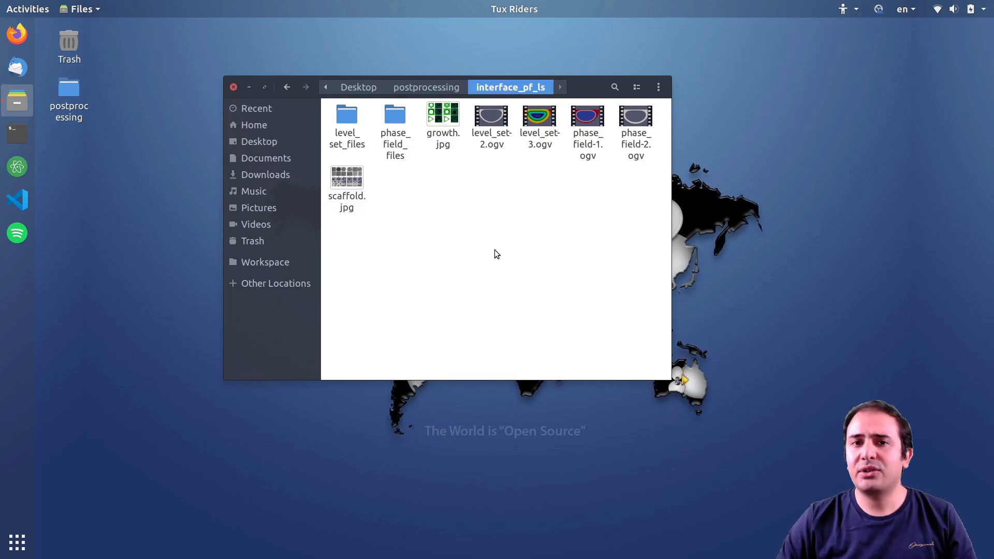
{"action": "mouse_move", "coordinate": [535, 250]}
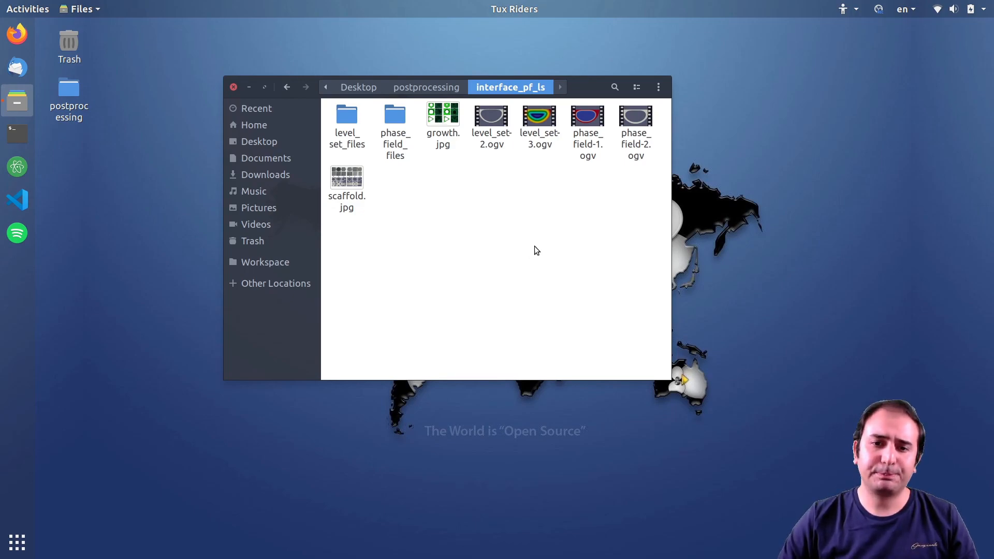